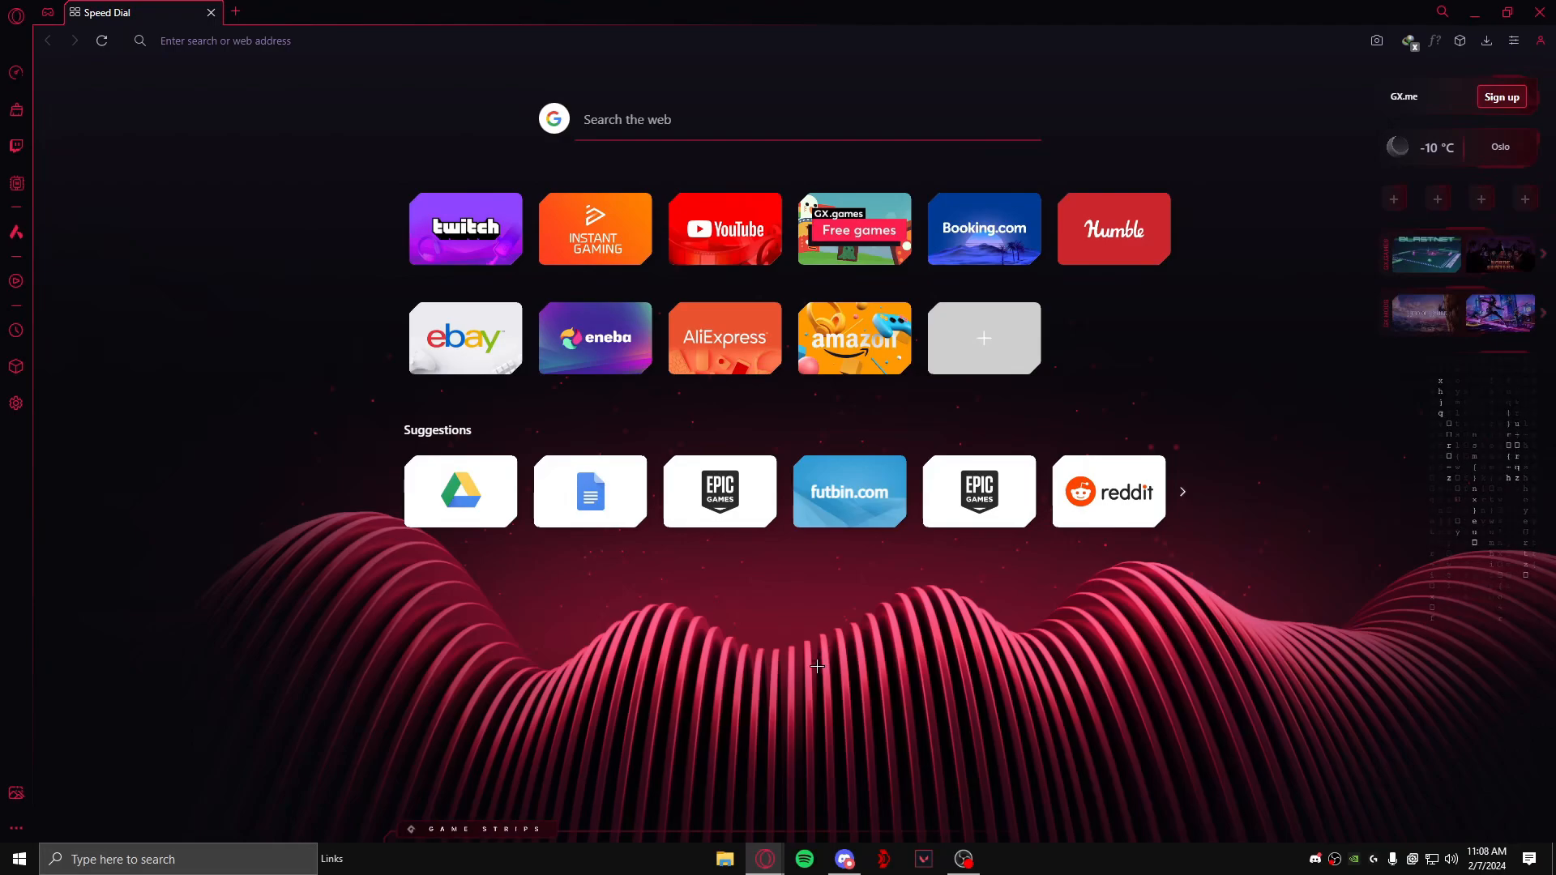
pyautogui.moveTo(477, 569)
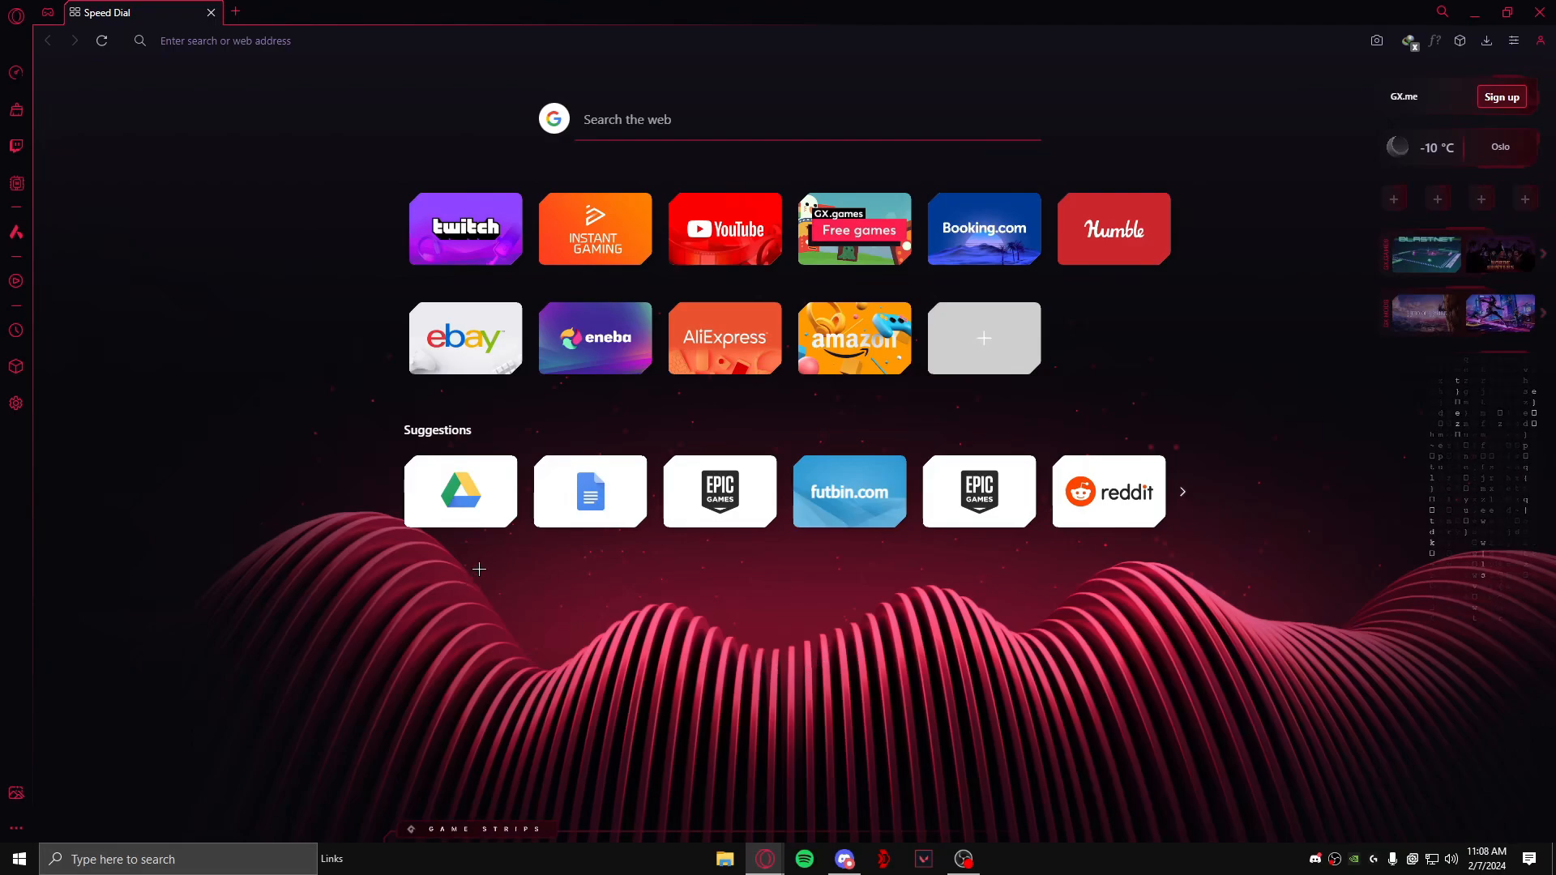
pyautogui.moveTo(194, 447)
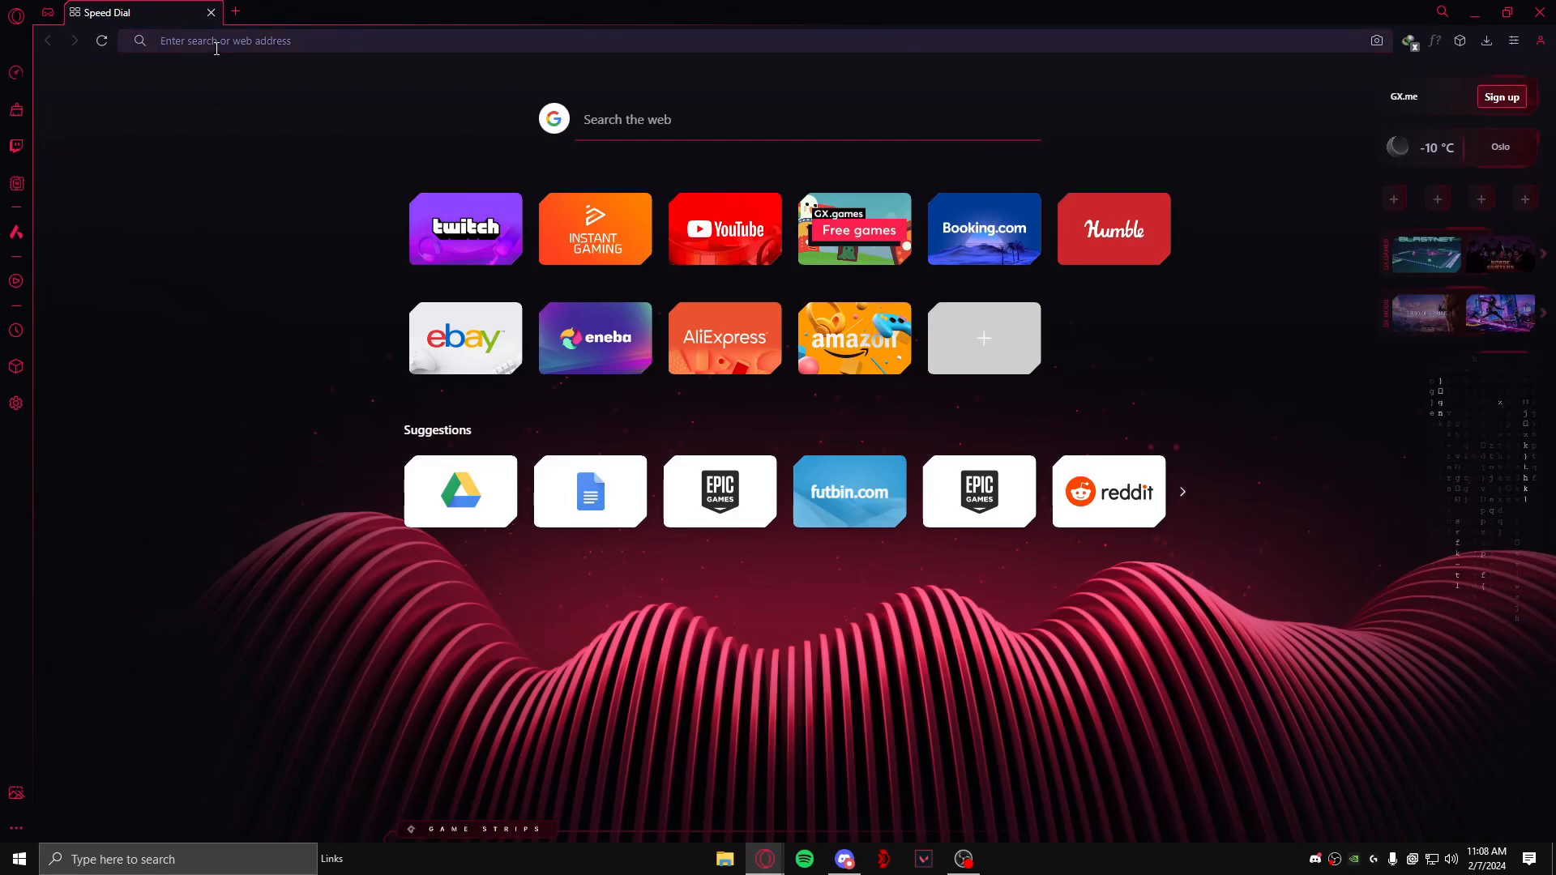
# - Open the Epic Games Store and go through Account to the Password & Security page
pyautogui.click(719, 491)
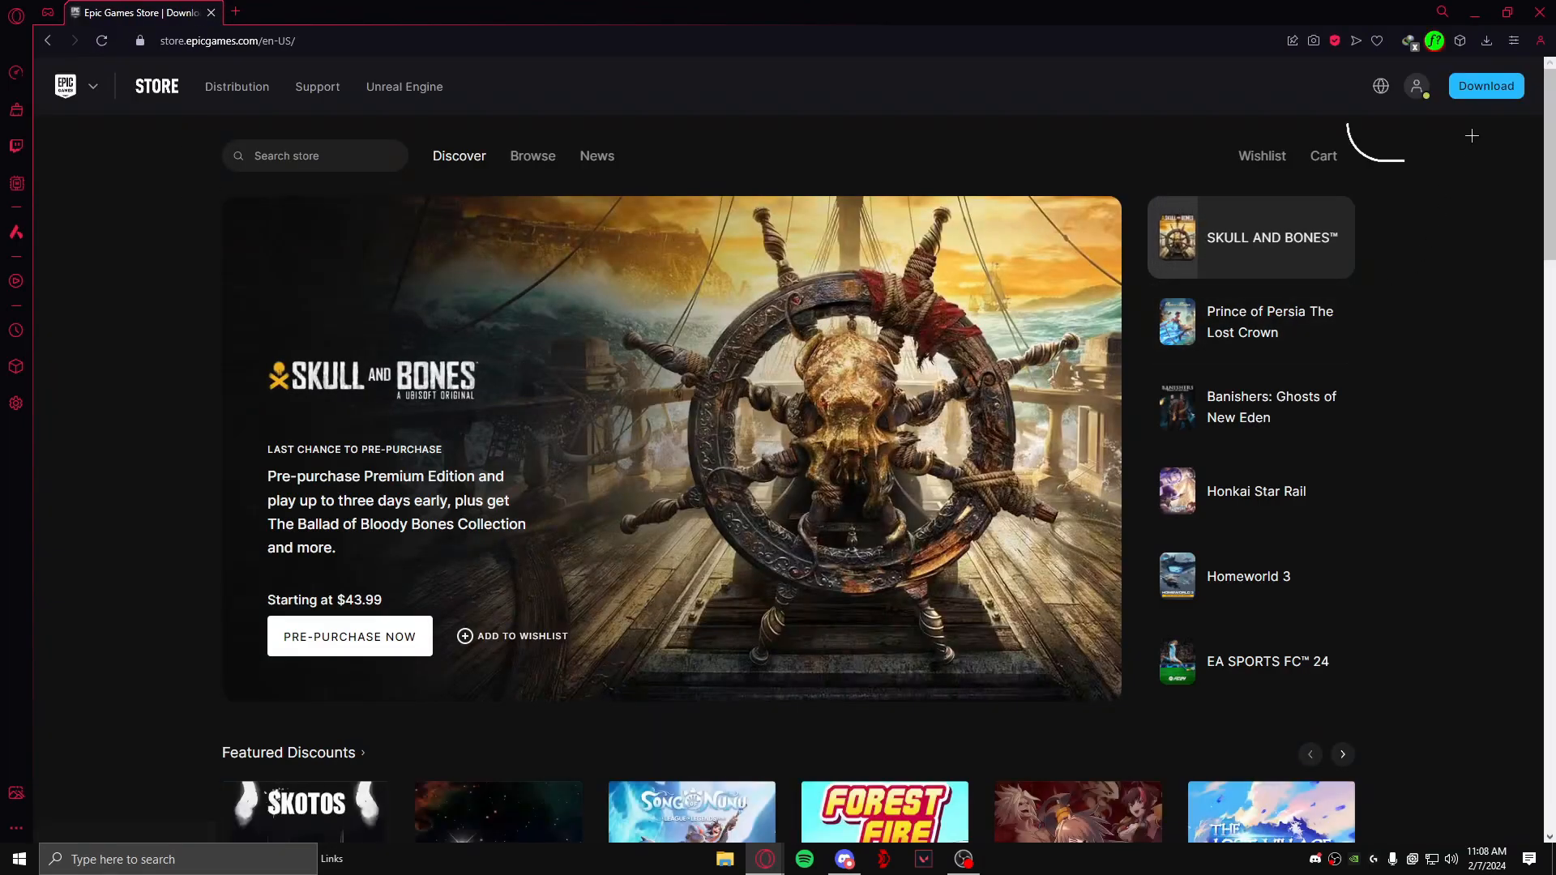
pyautogui.click(1418, 87)
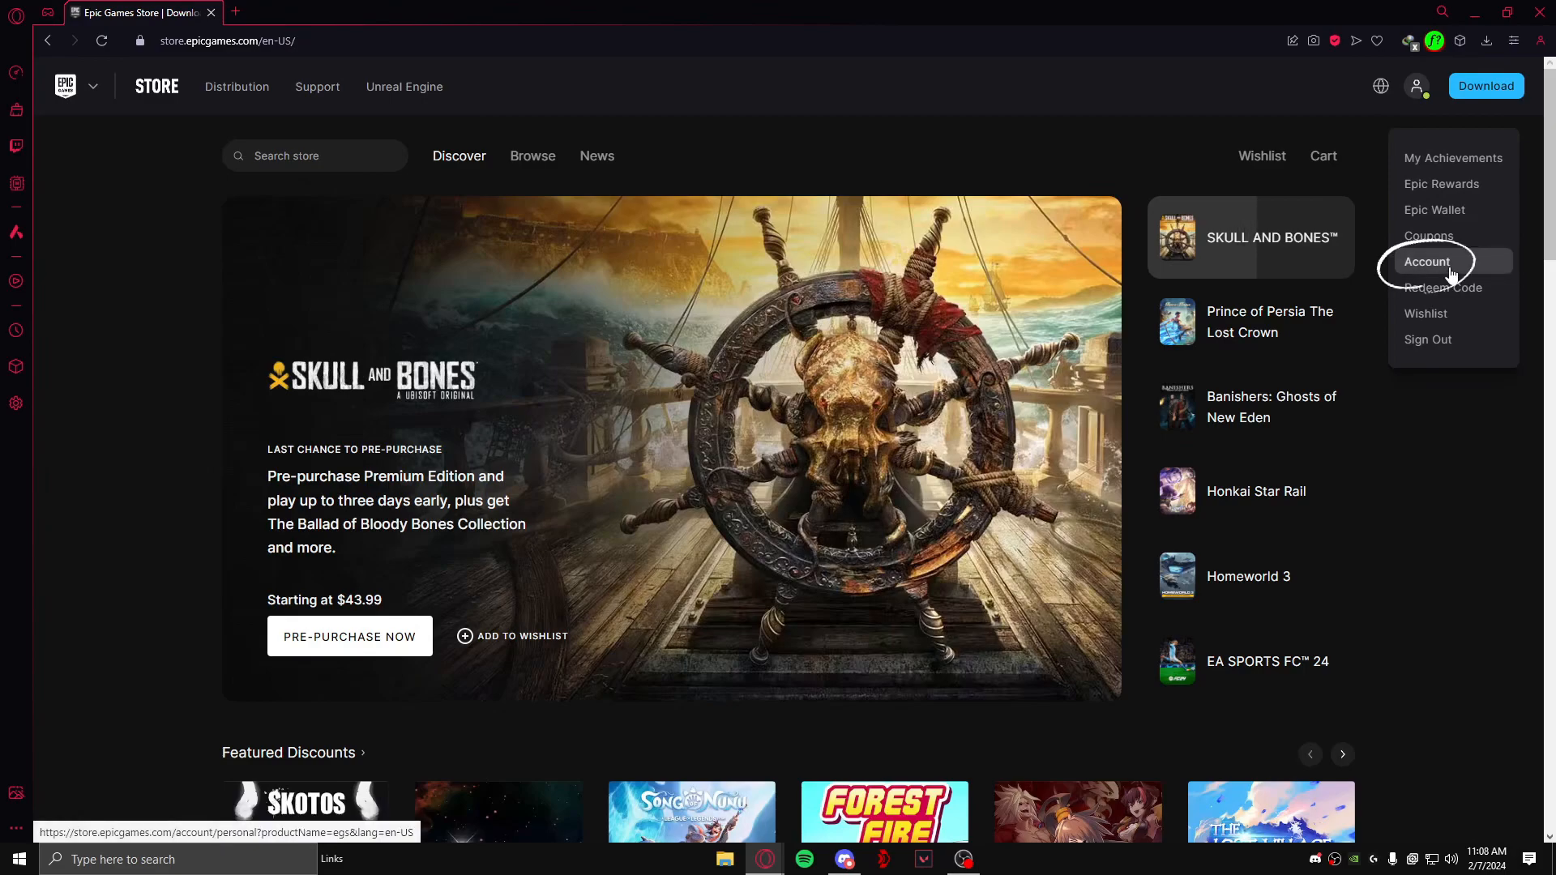
pyautogui.click(1427, 261)
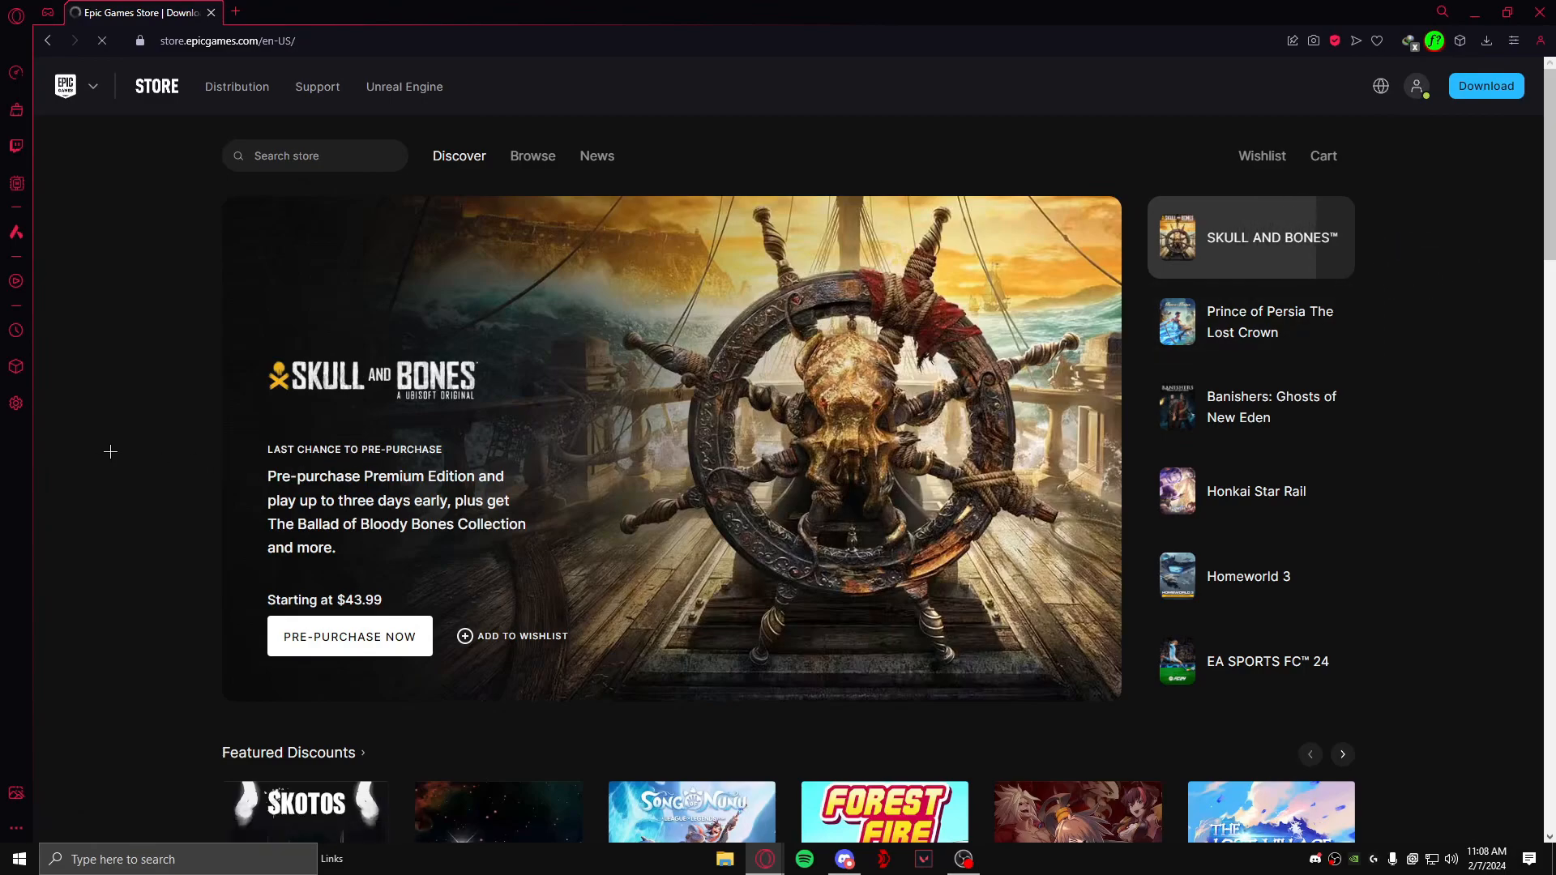
pyautogui.click(1418, 86)
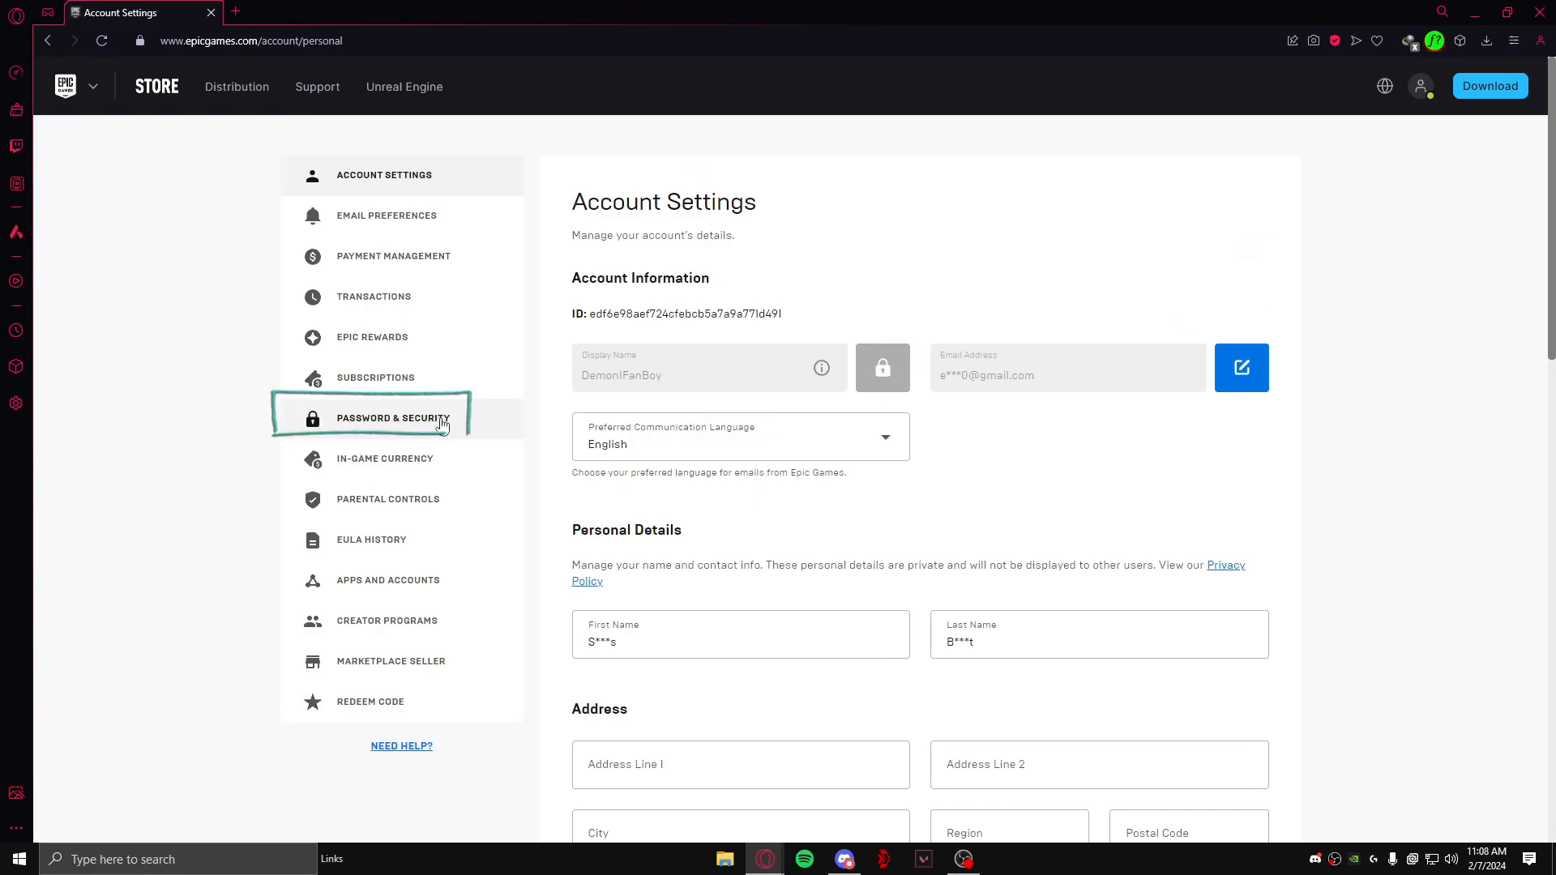
pyautogui.click(392, 419)
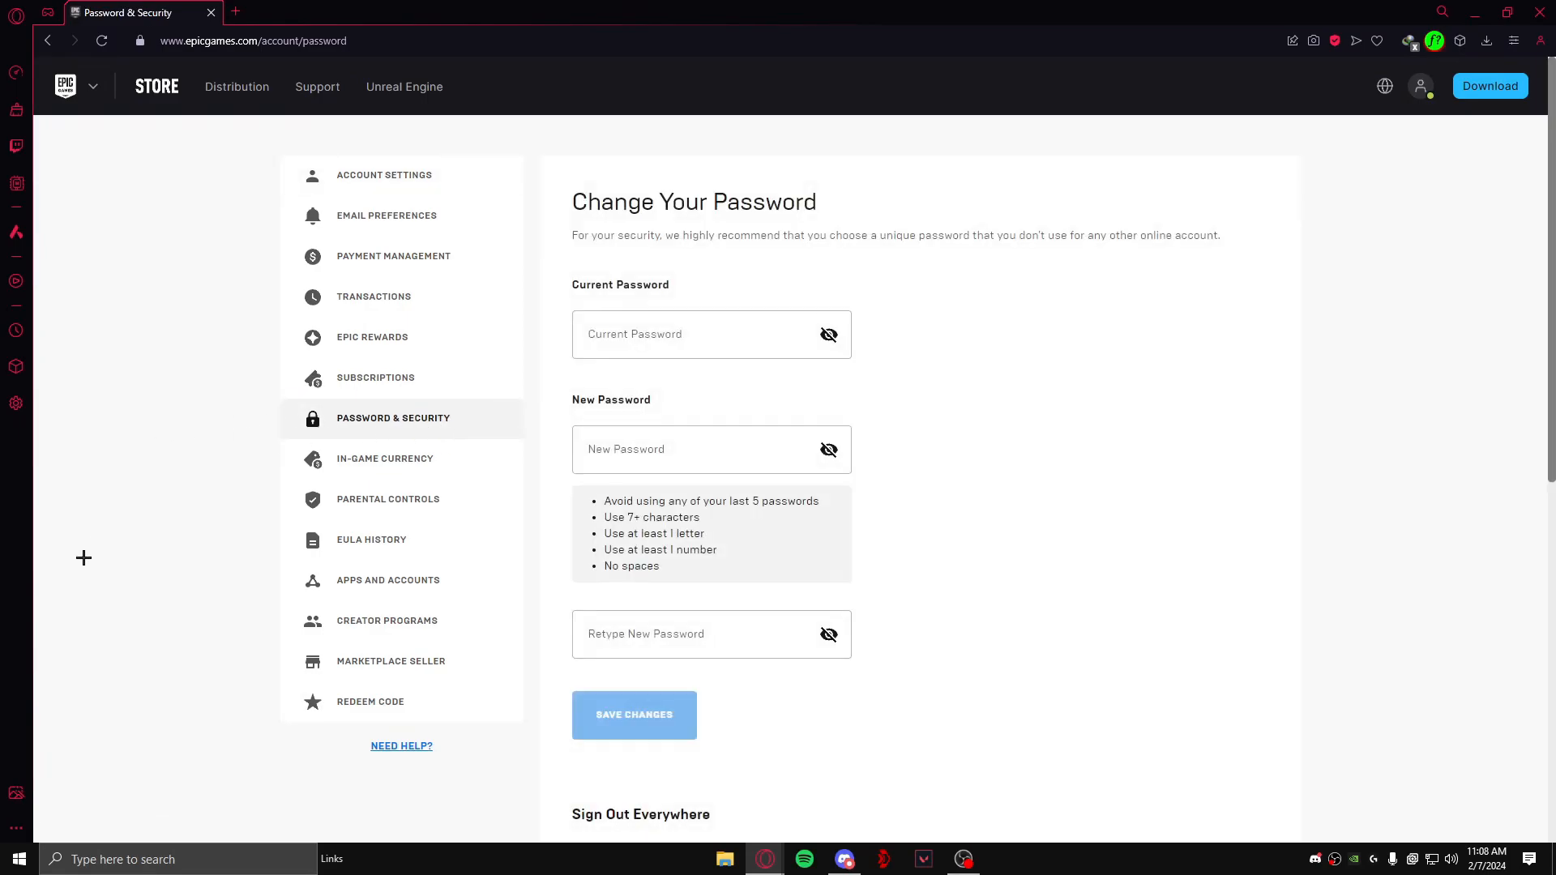
# - Scroll down to the Two-Factor Authentication section, where email 2FA is enabled as primary
pyautogui.scroll(-3)
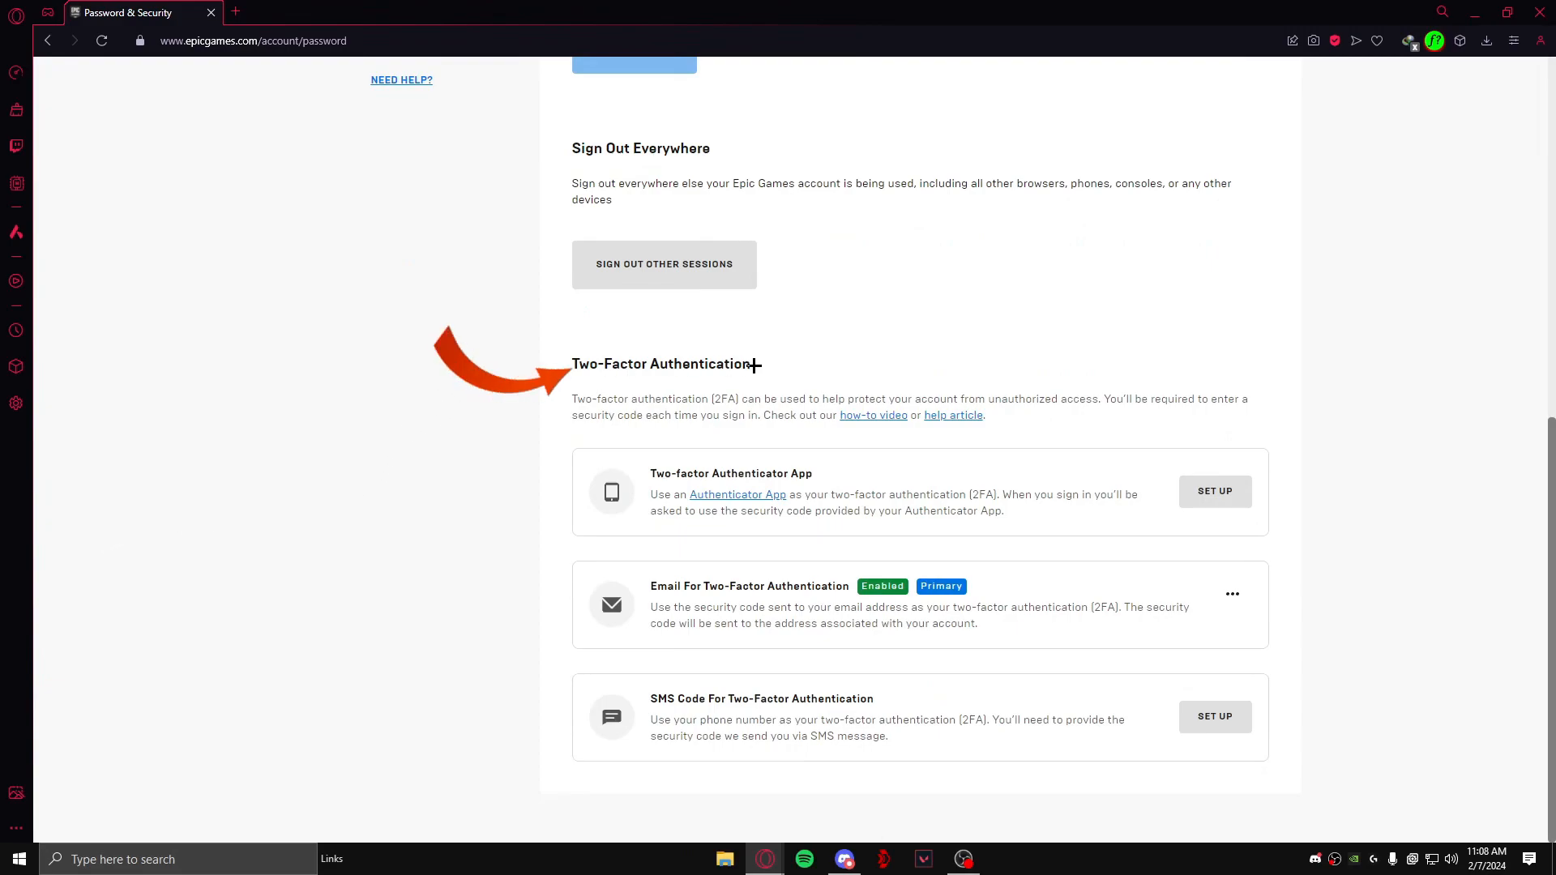
pyautogui.scroll(3)
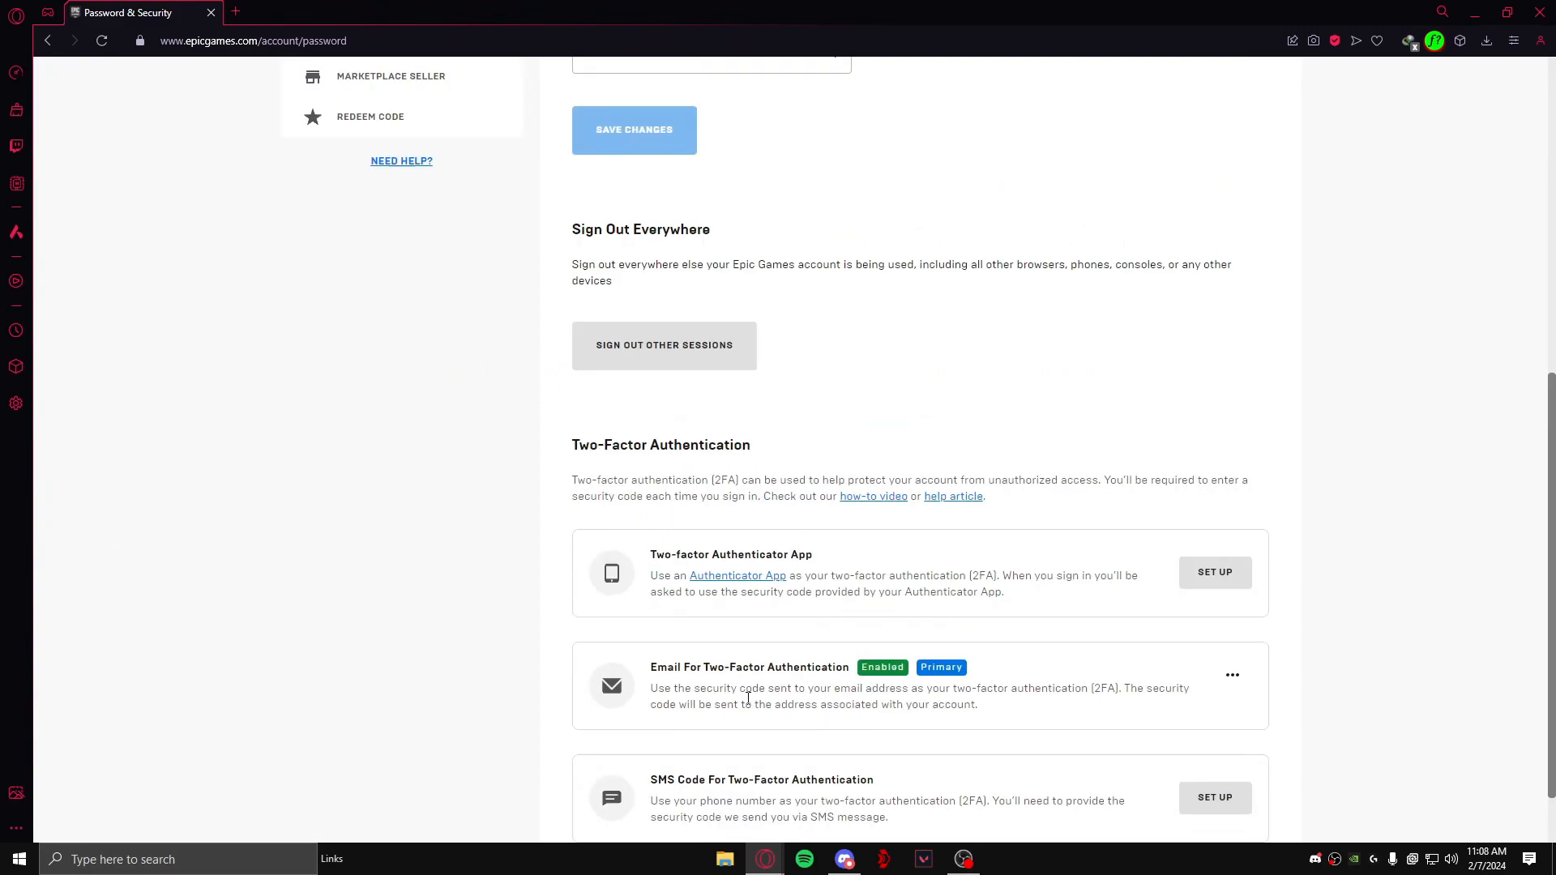
pyautogui.scroll(-3)
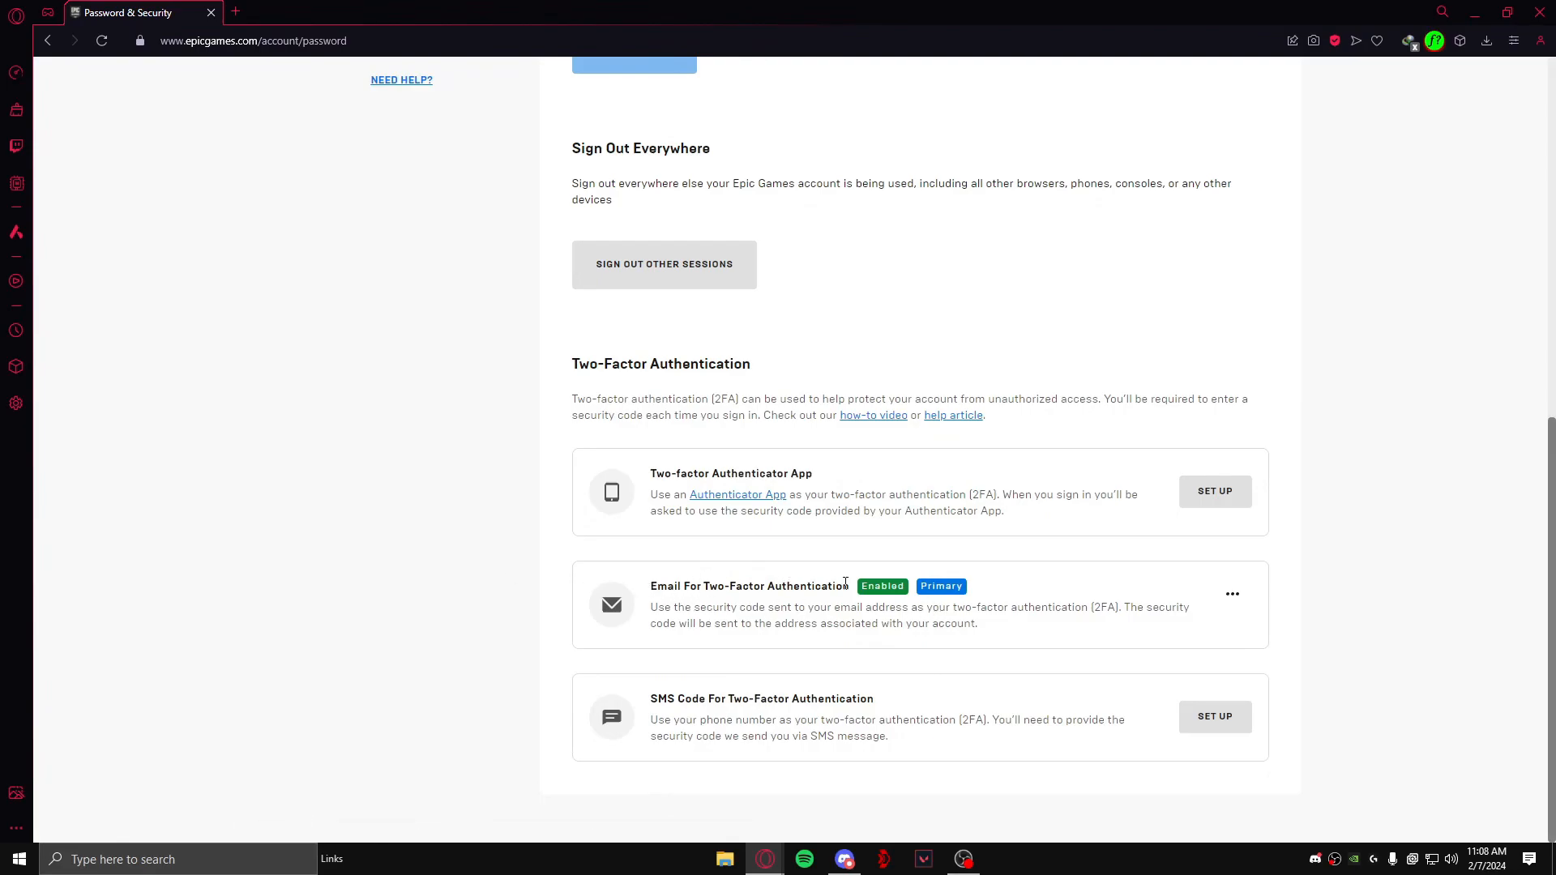
pyautogui.moveTo(723, 703)
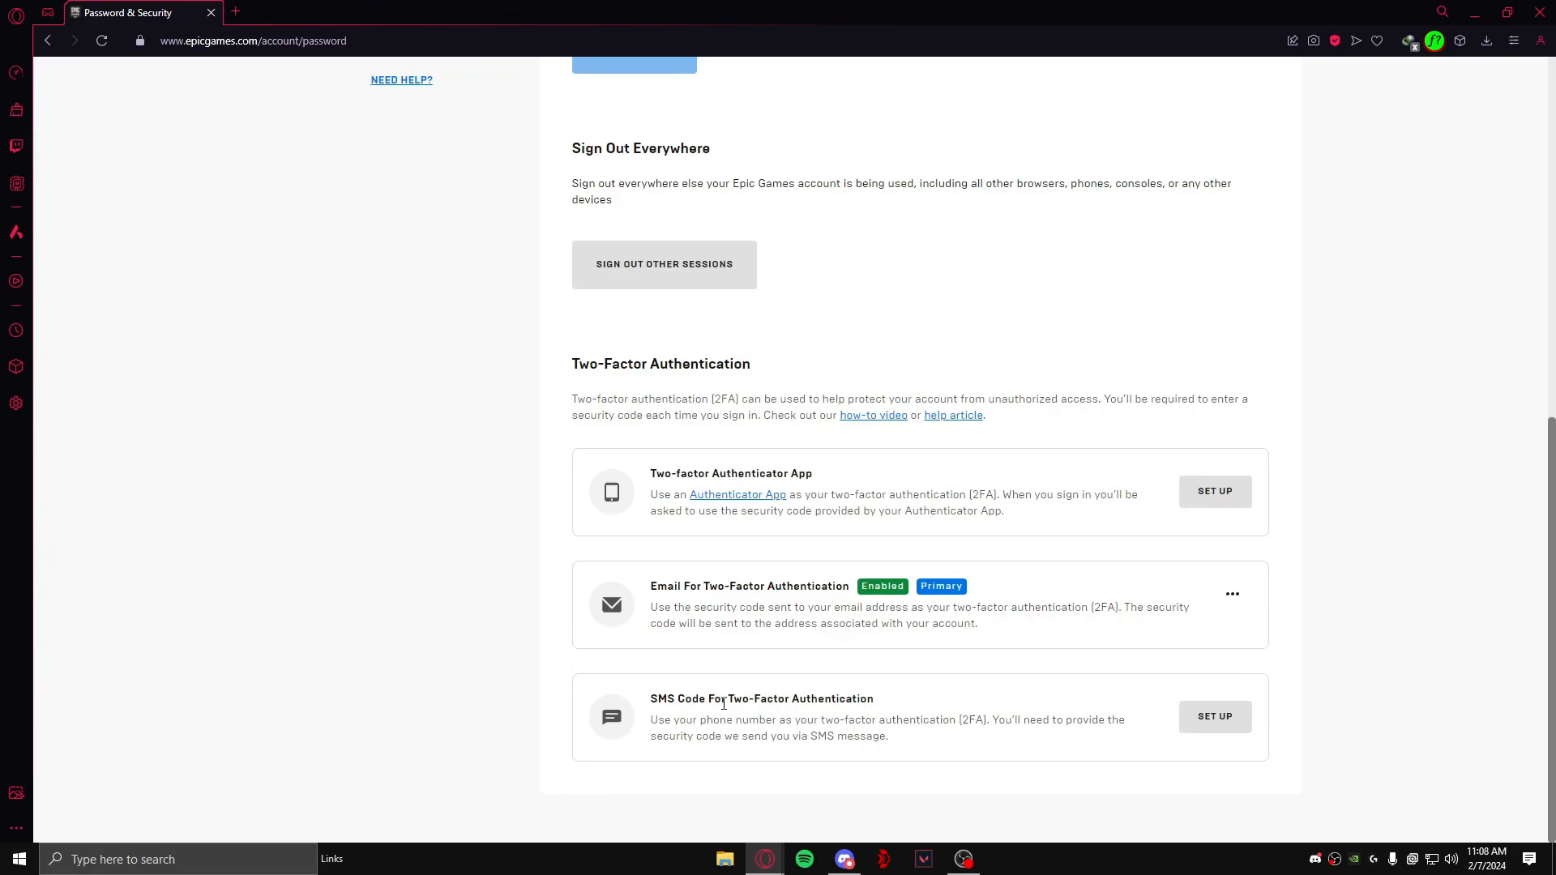
pyautogui.moveTo(648, 699)
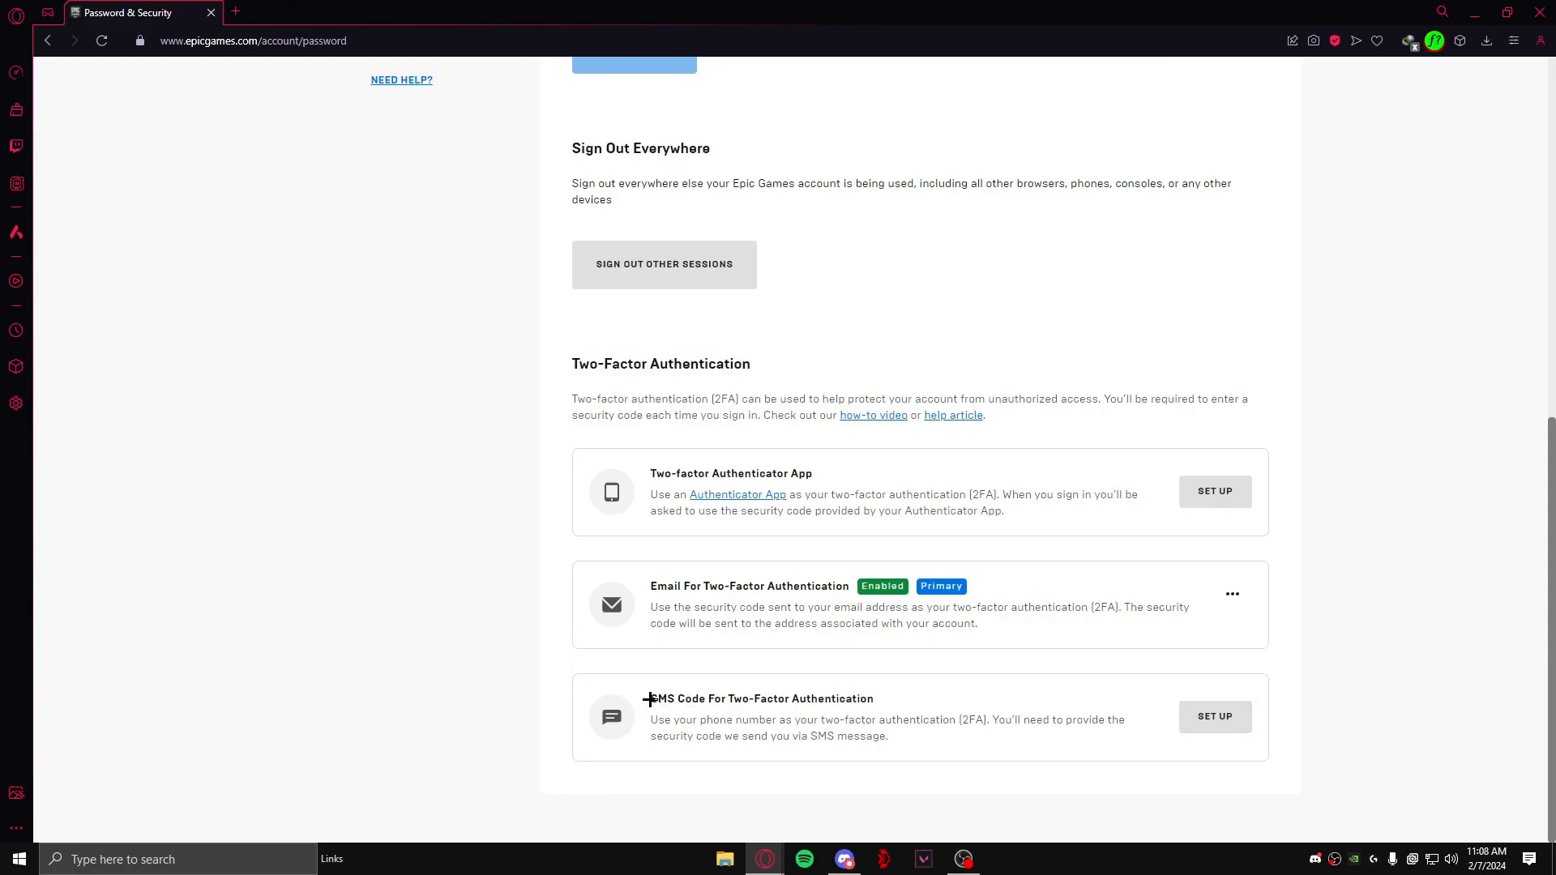
pyautogui.moveTo(762, 467)
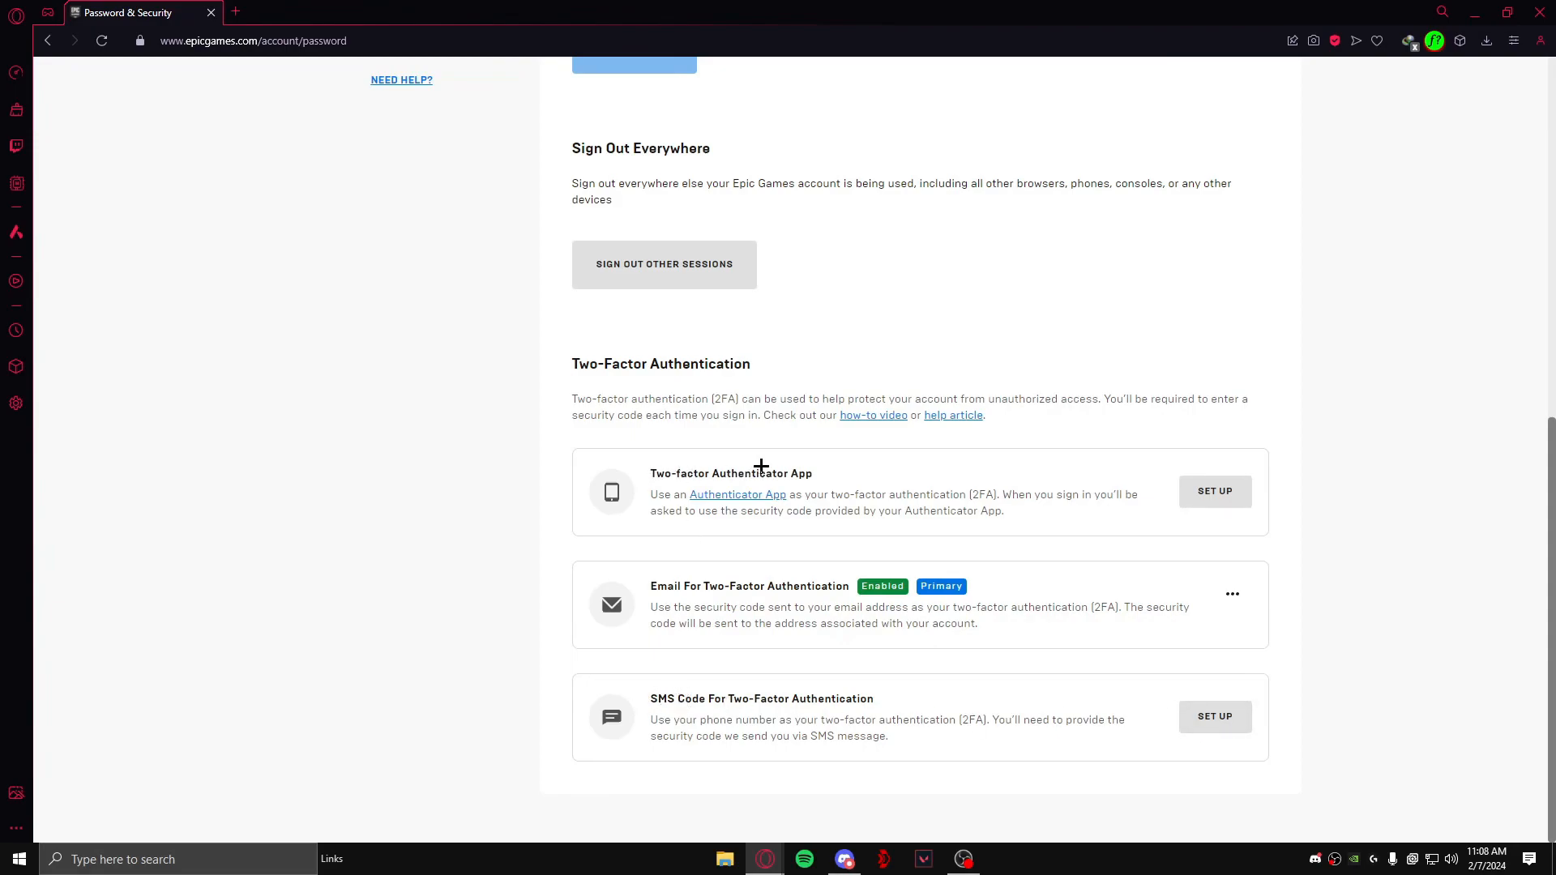
pyautogui.moveTo(691, 718)
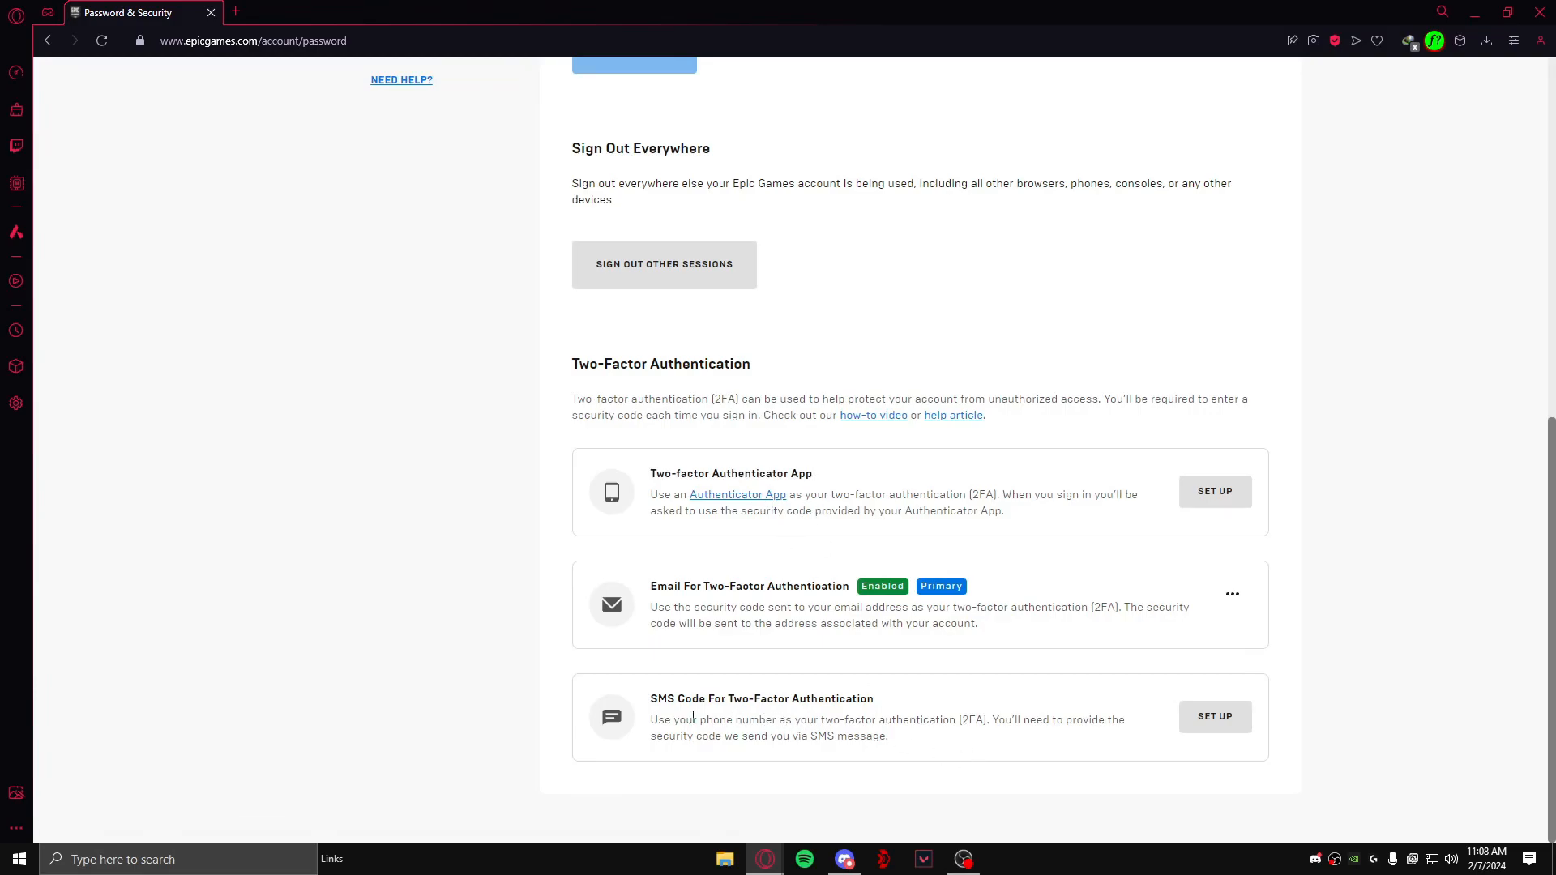
pyautogui.moveTo(1215, 717)
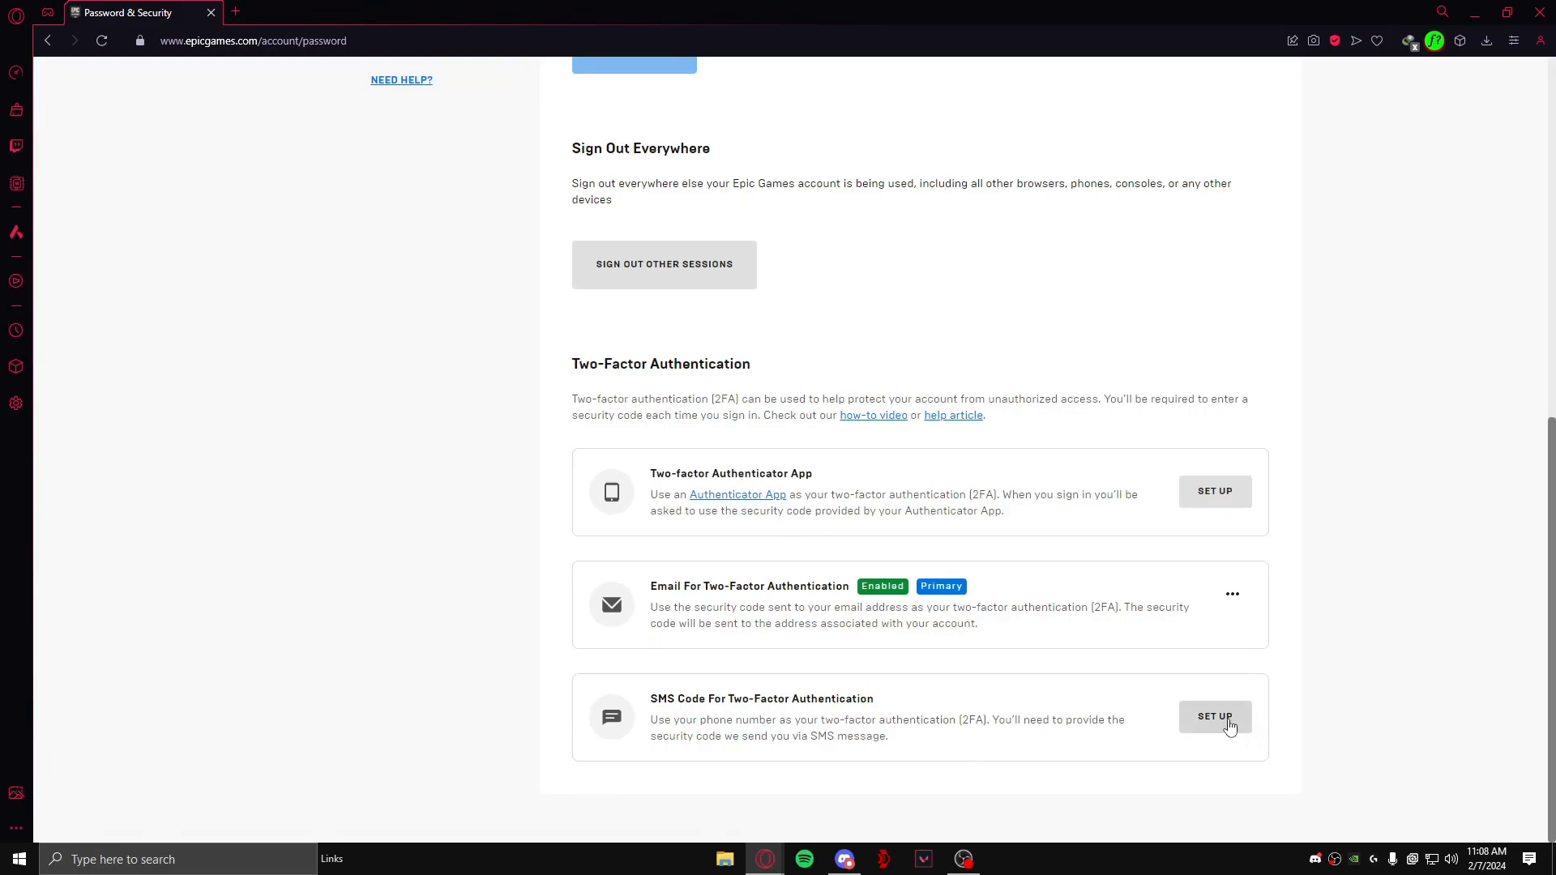
# - Start SMS two-factor setup and submit the phone number to receive a security code
pyautogui.click(1214, 716)
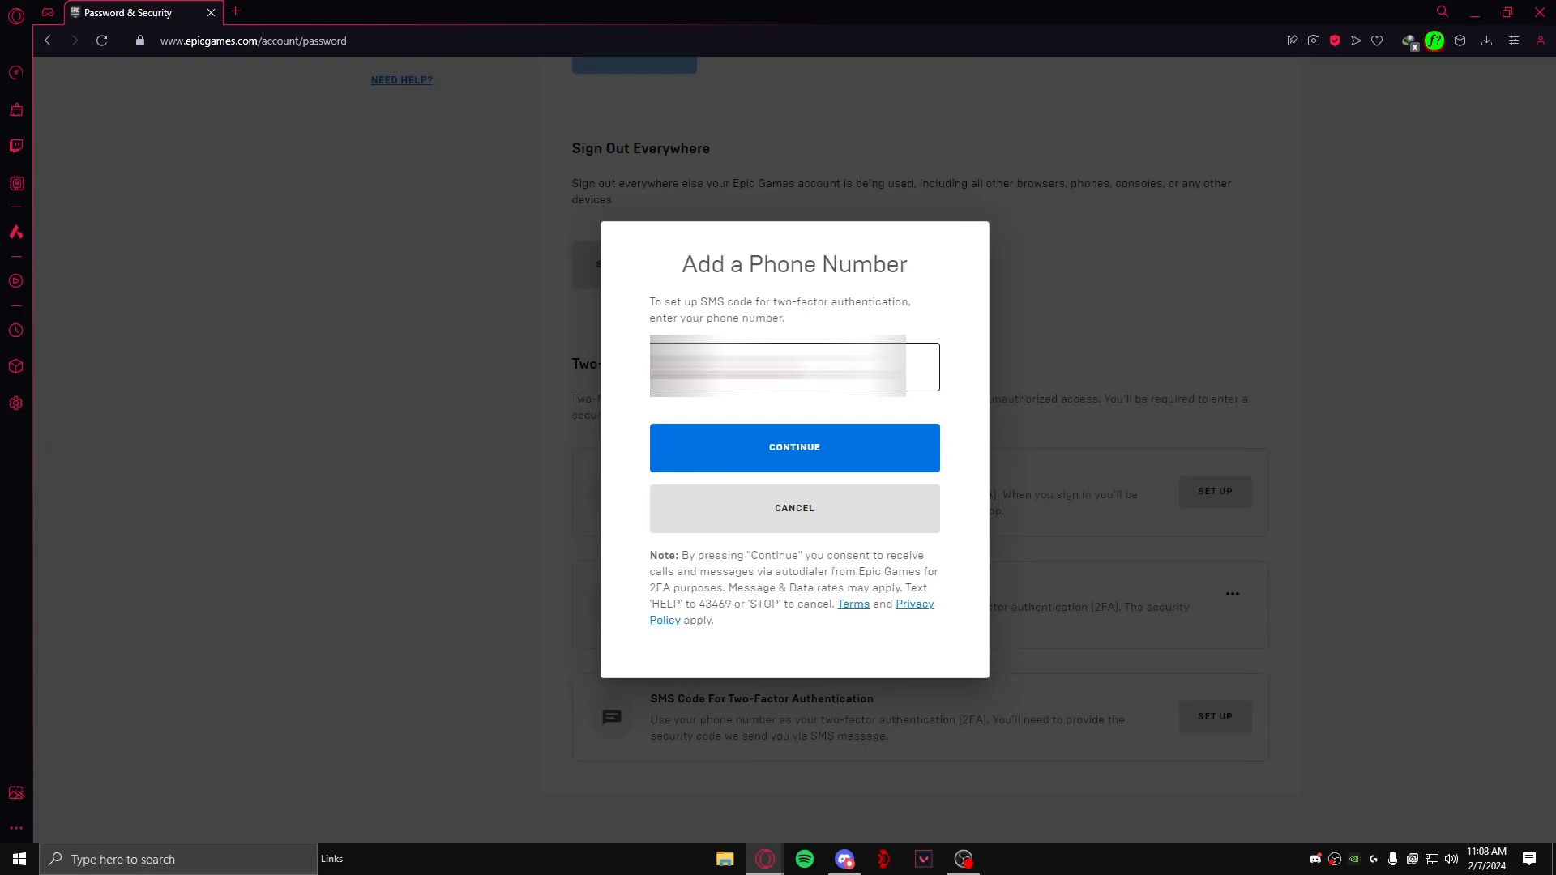
pyautogui.click(793, 448)
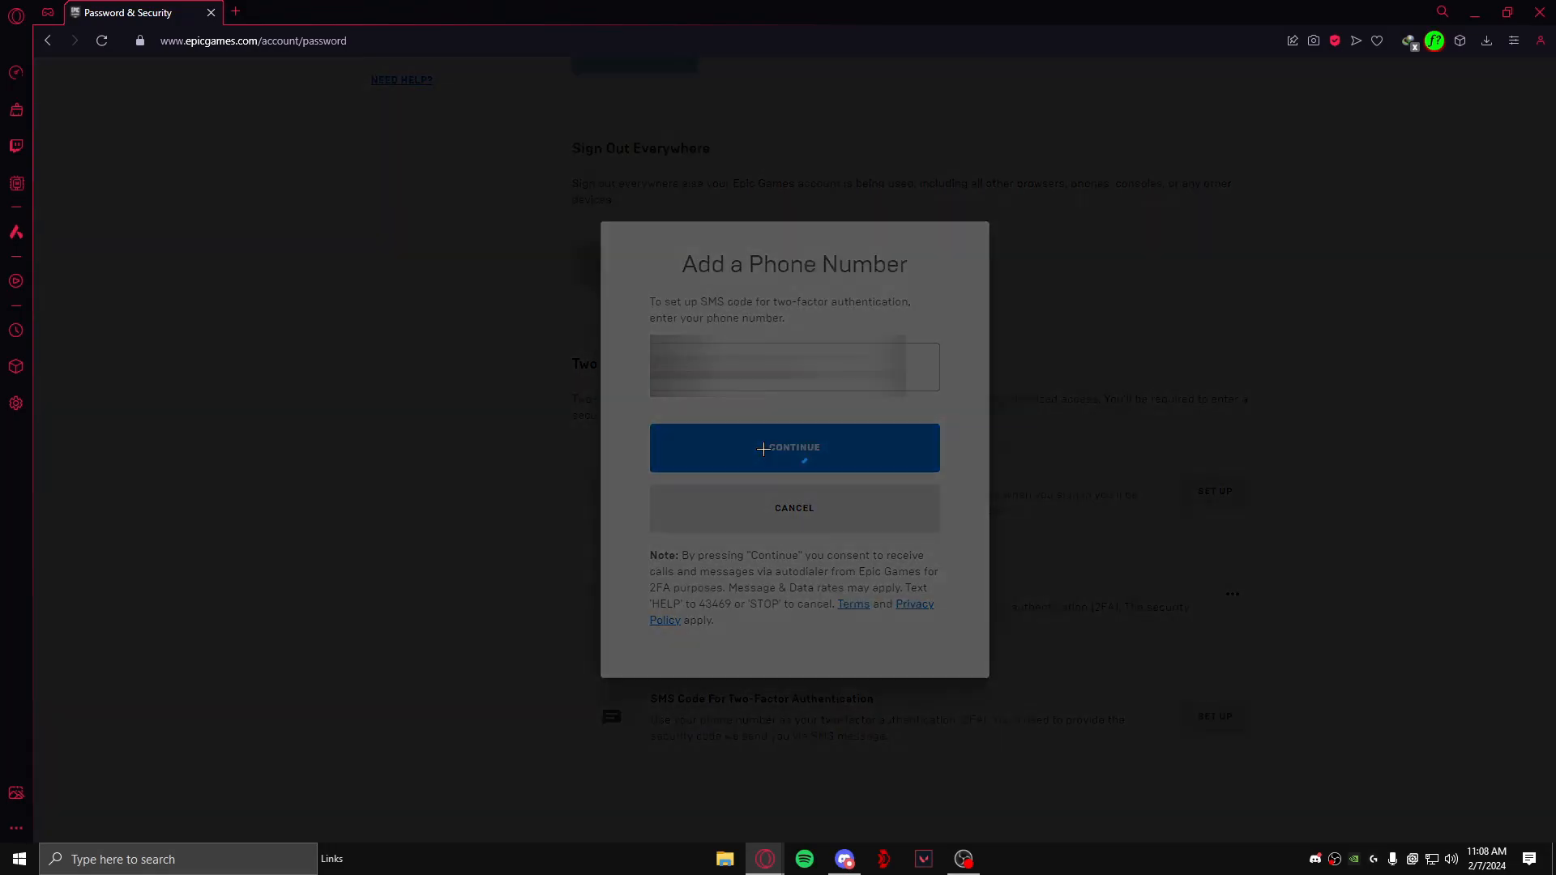
pyautogui.click(793, 447)
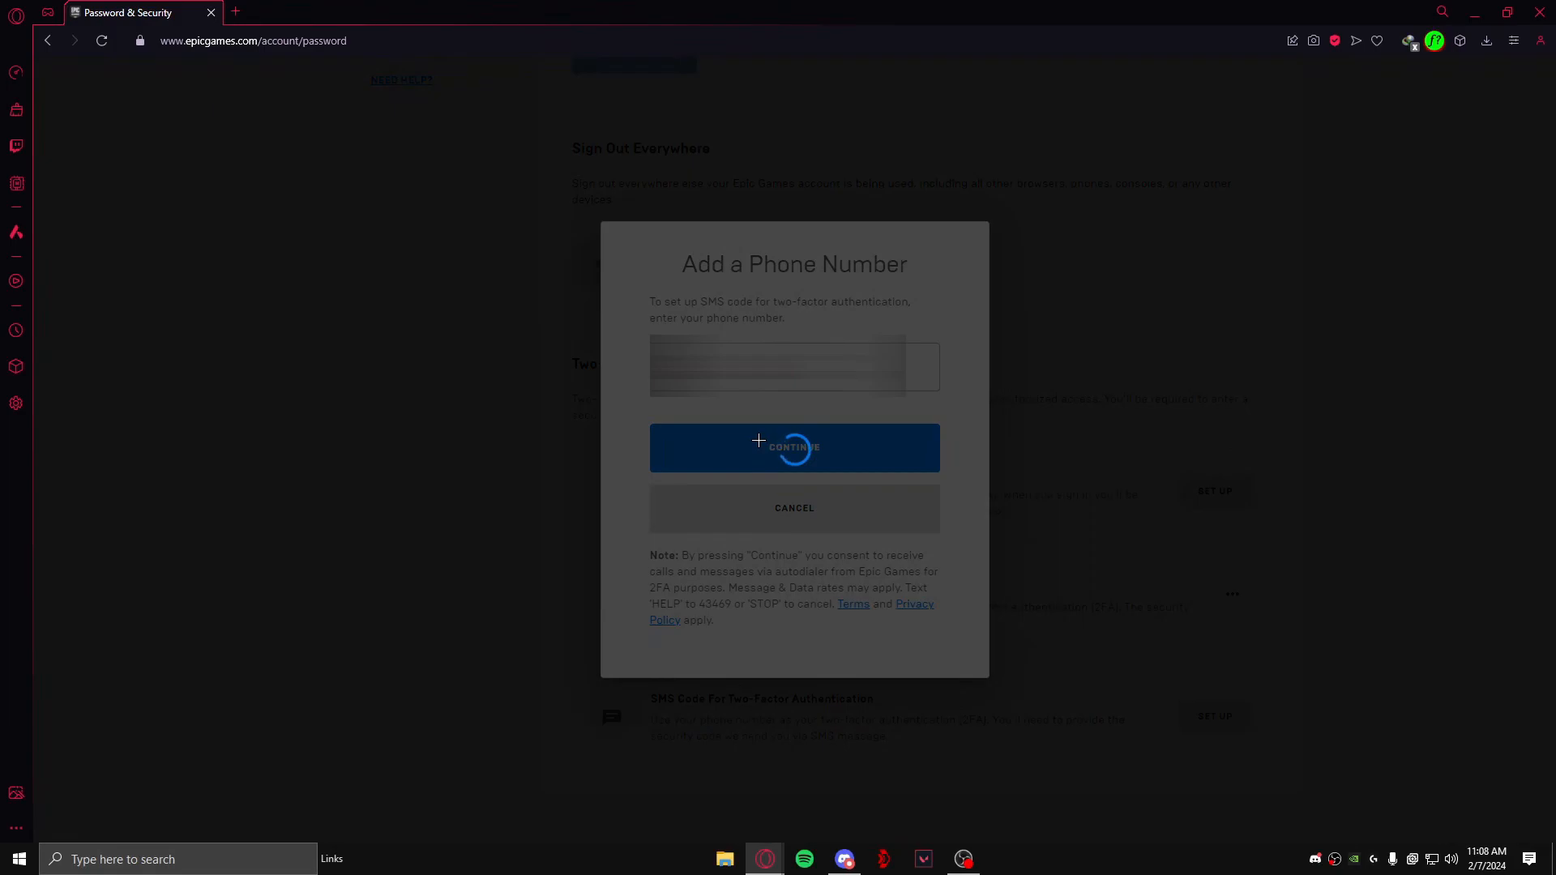
pyautogui.click(794, 448)
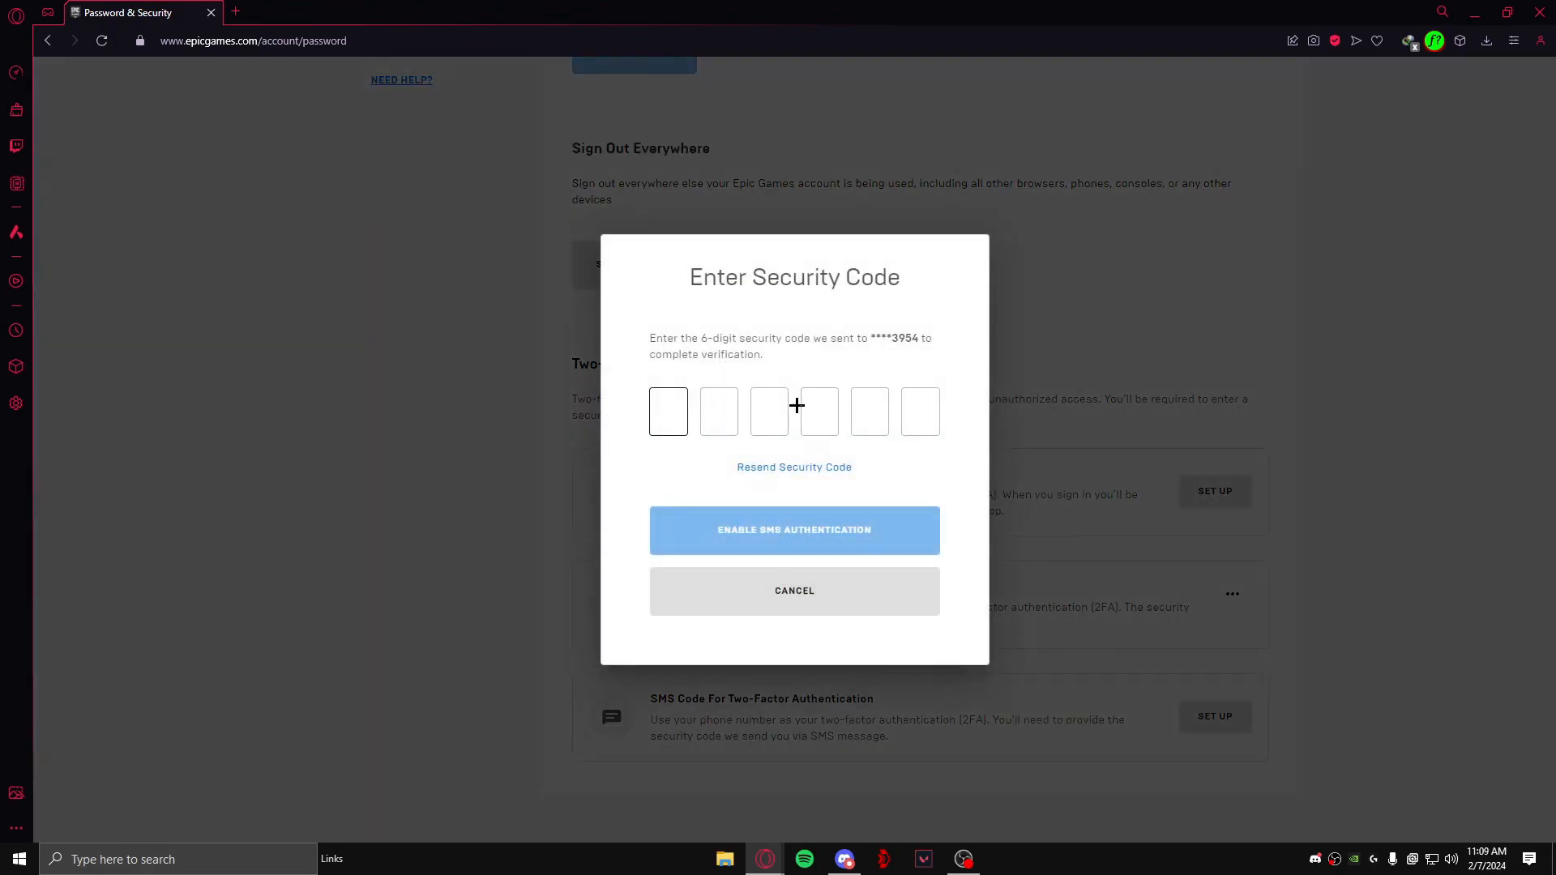
pyautogui.click(667, 411)
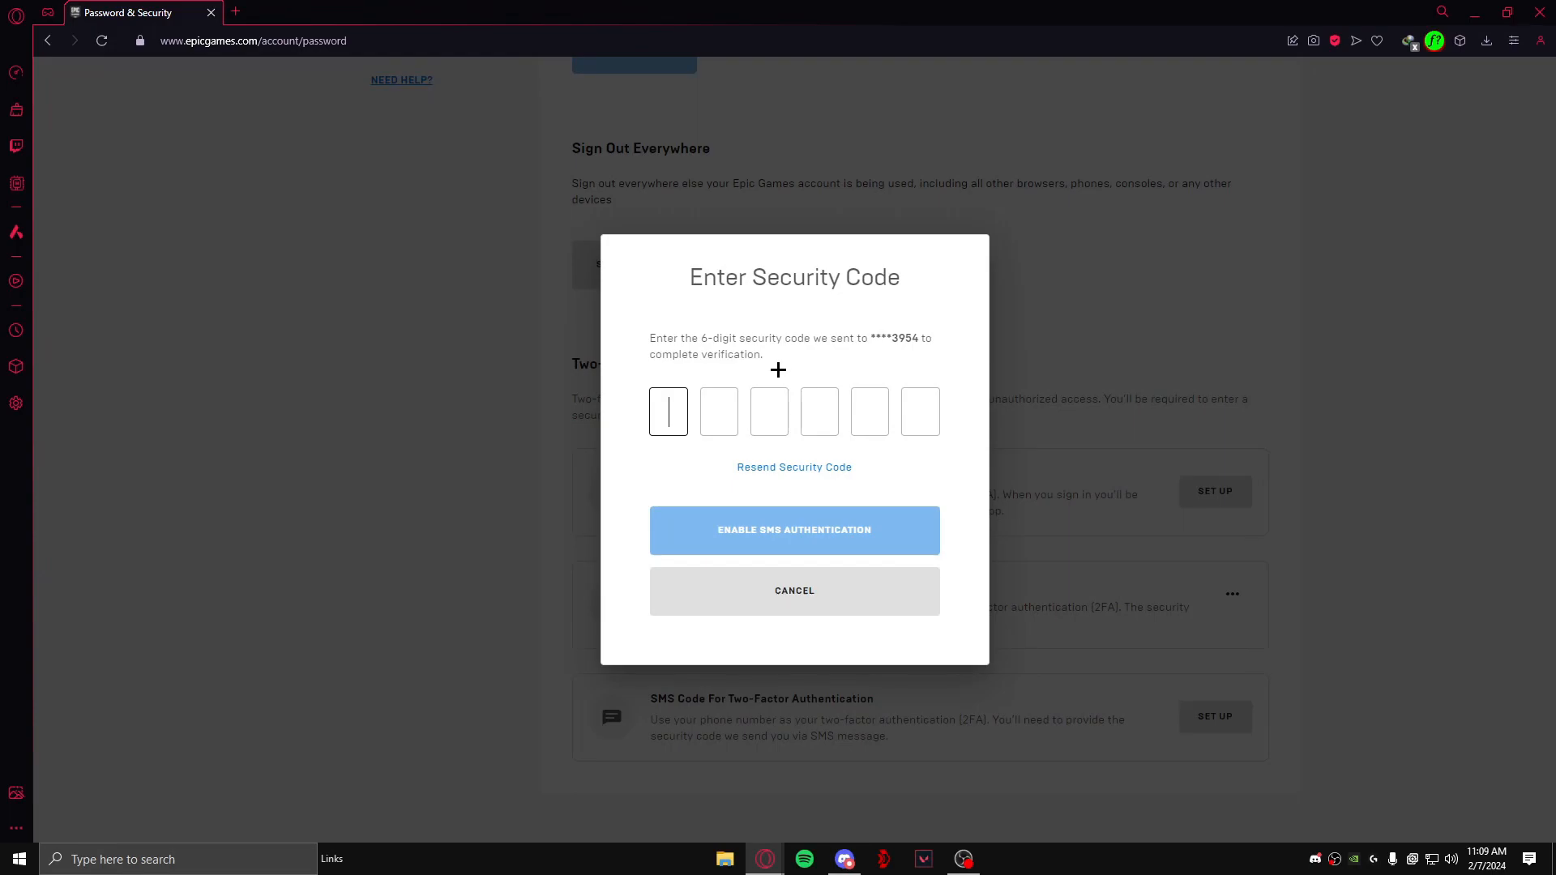
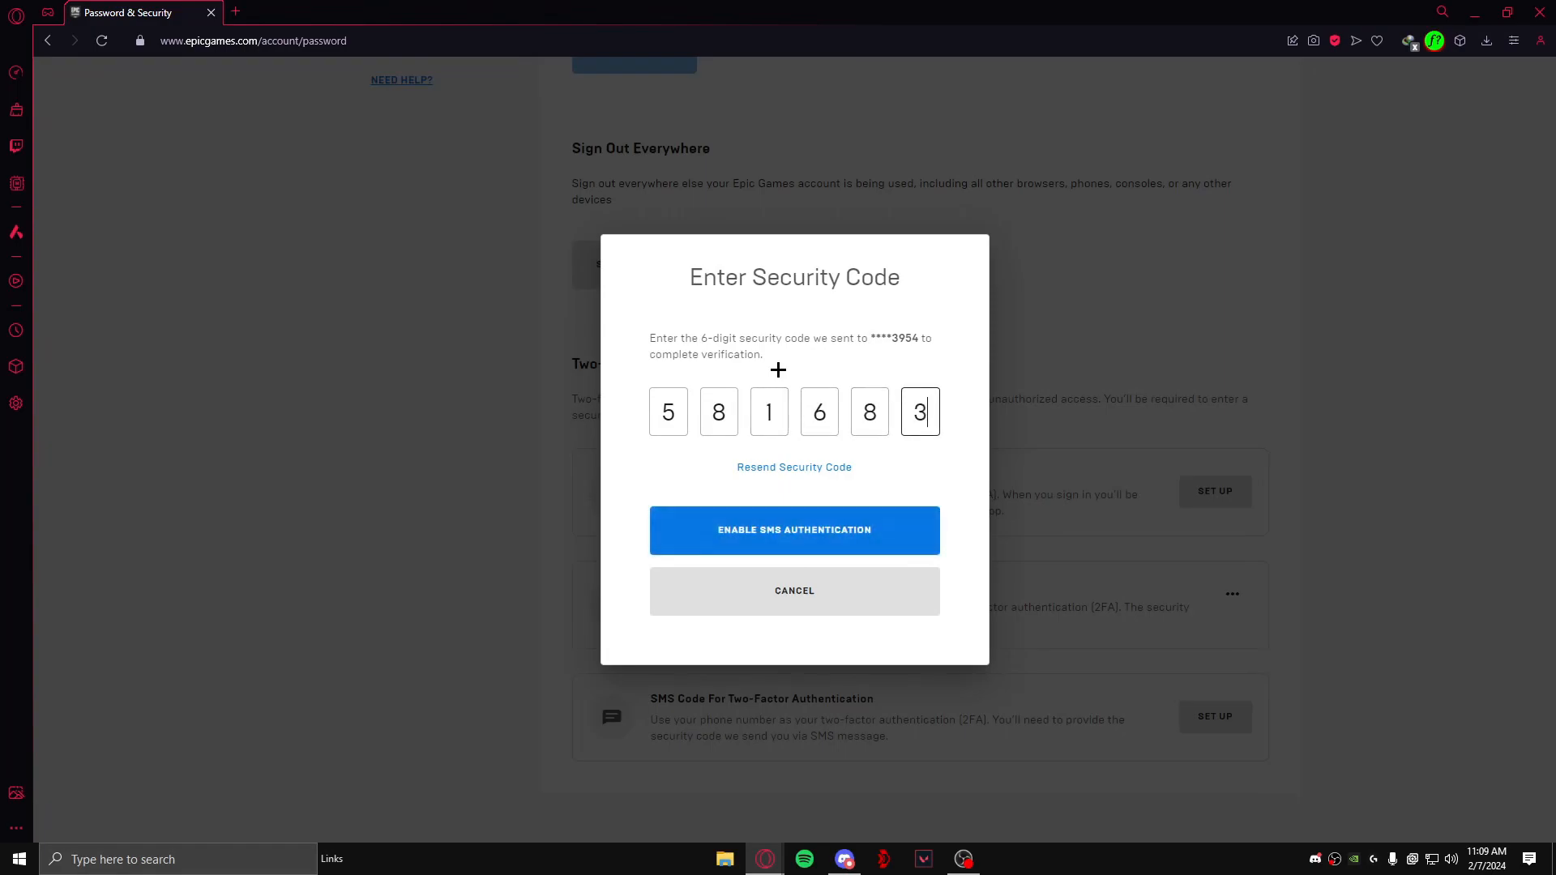
pyautogui.moveTo(810, 544)
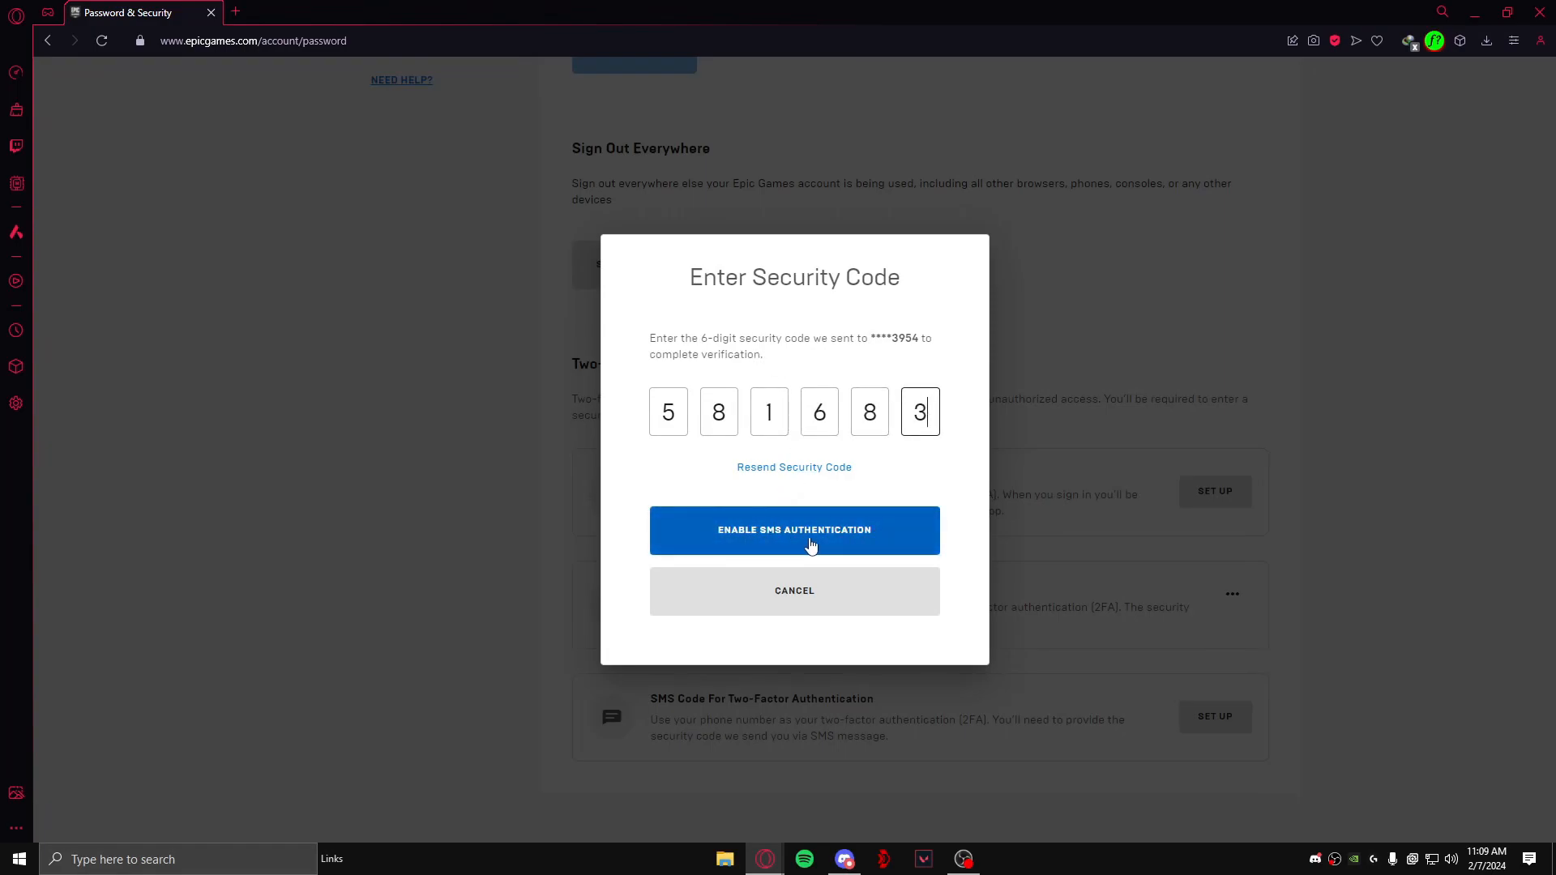
pyautogui.click(795, 530)
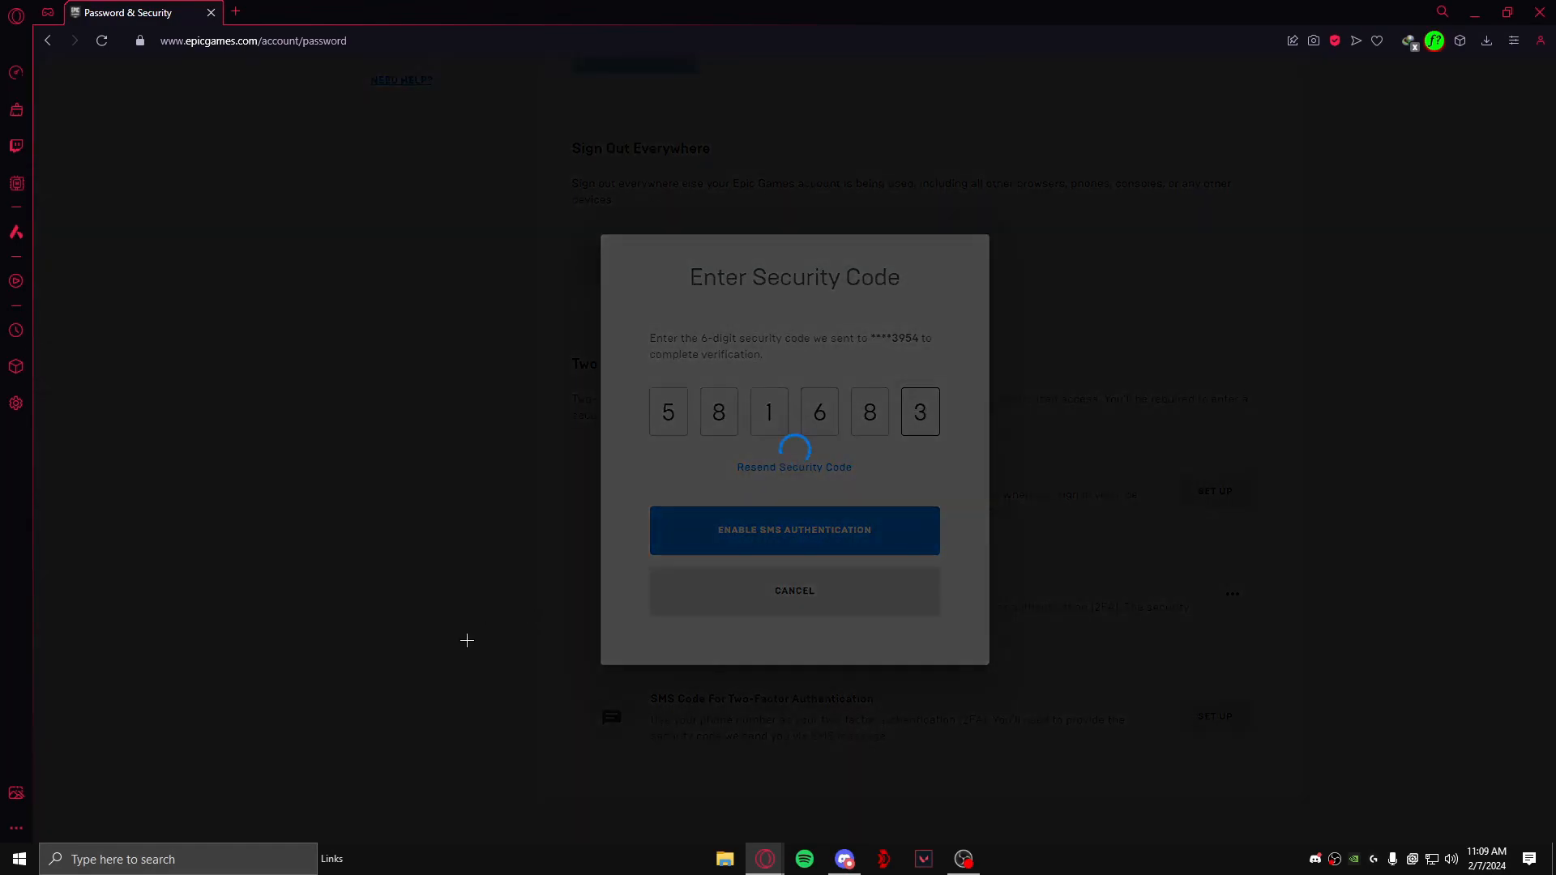
pyautogui.click(792, 530)
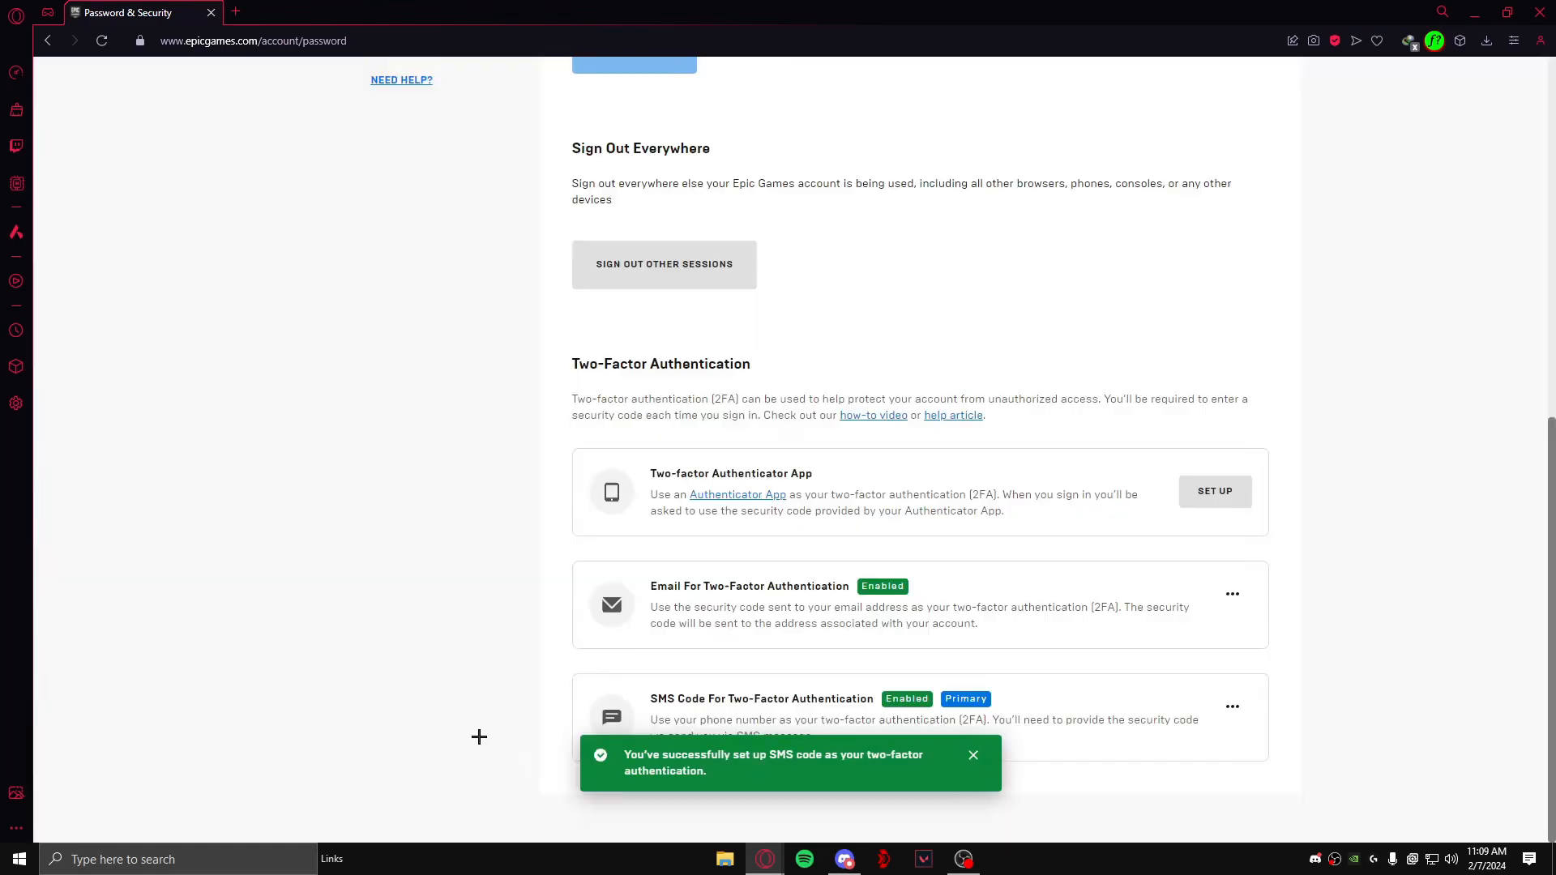
pyautogui.moveTo(672, 762)
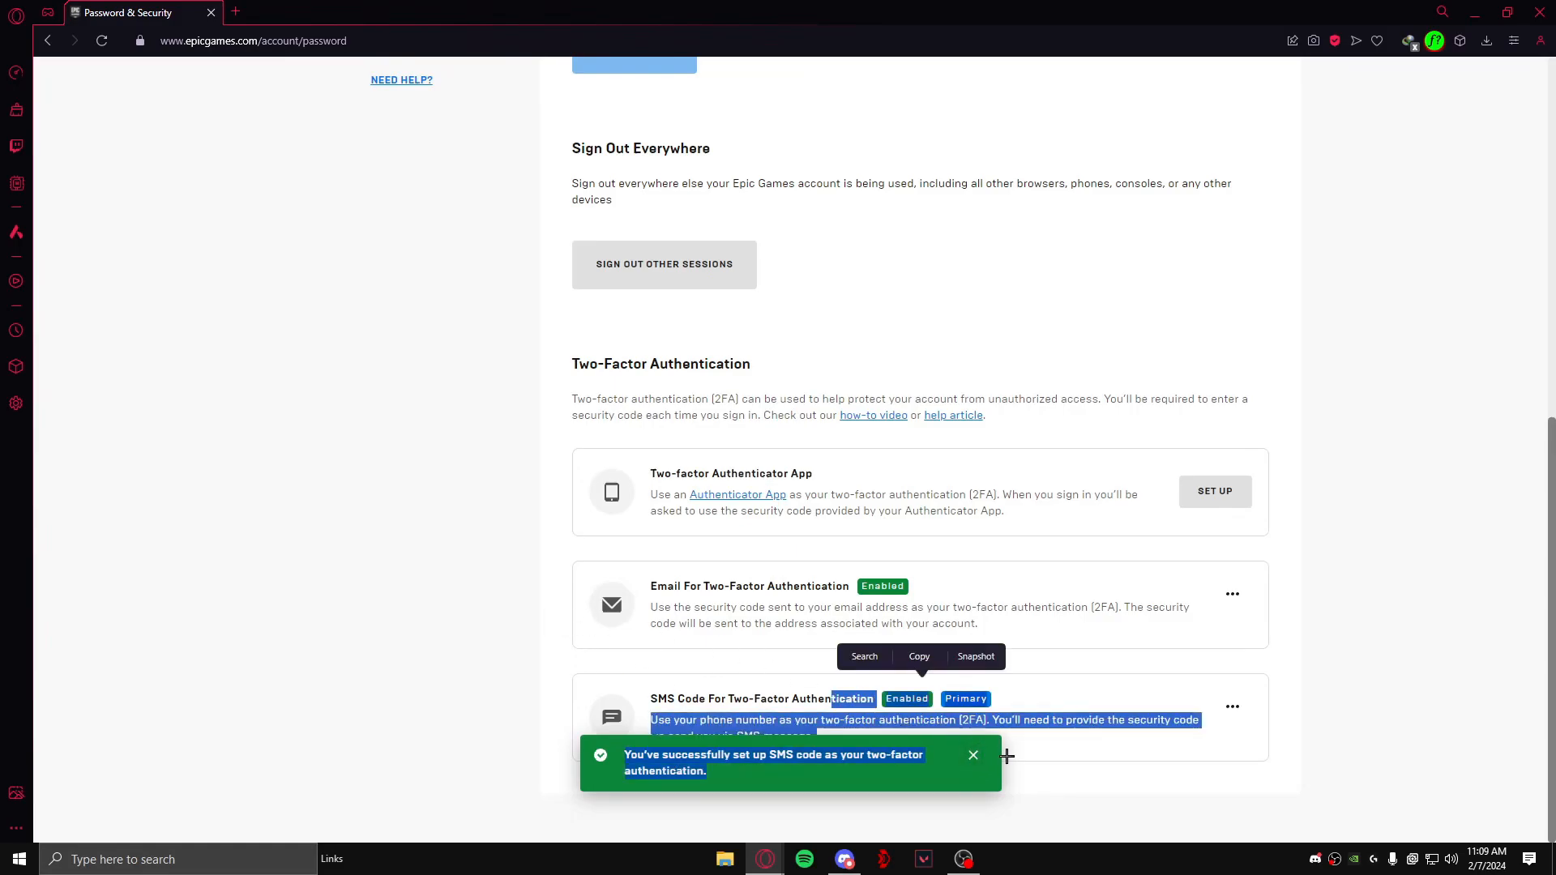
pyautogui.click(972, 756)
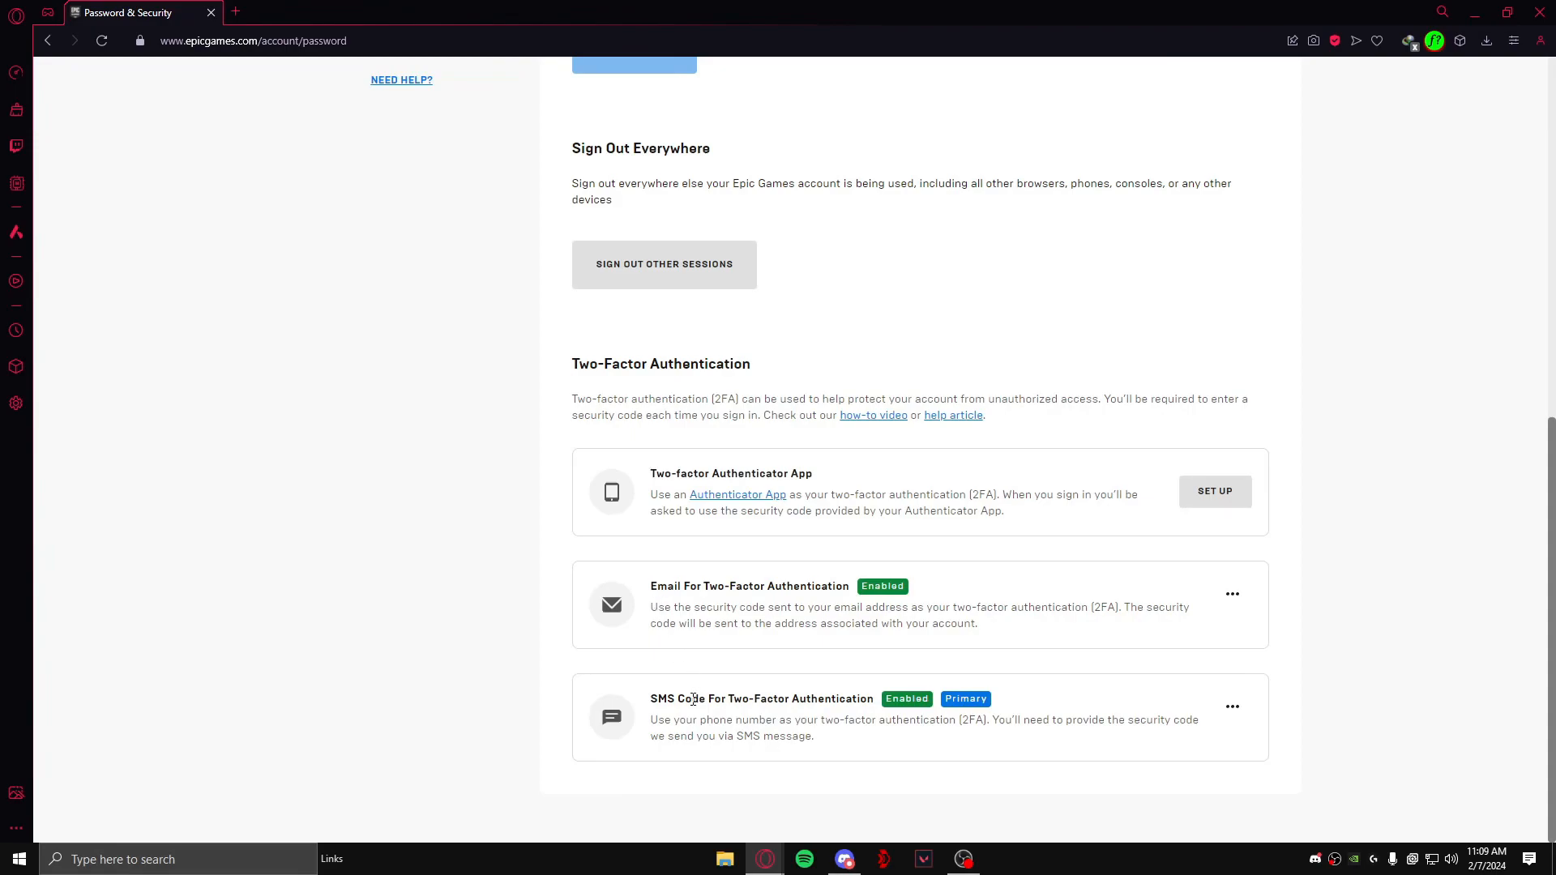
pyautogui.moveTo(692, 698)
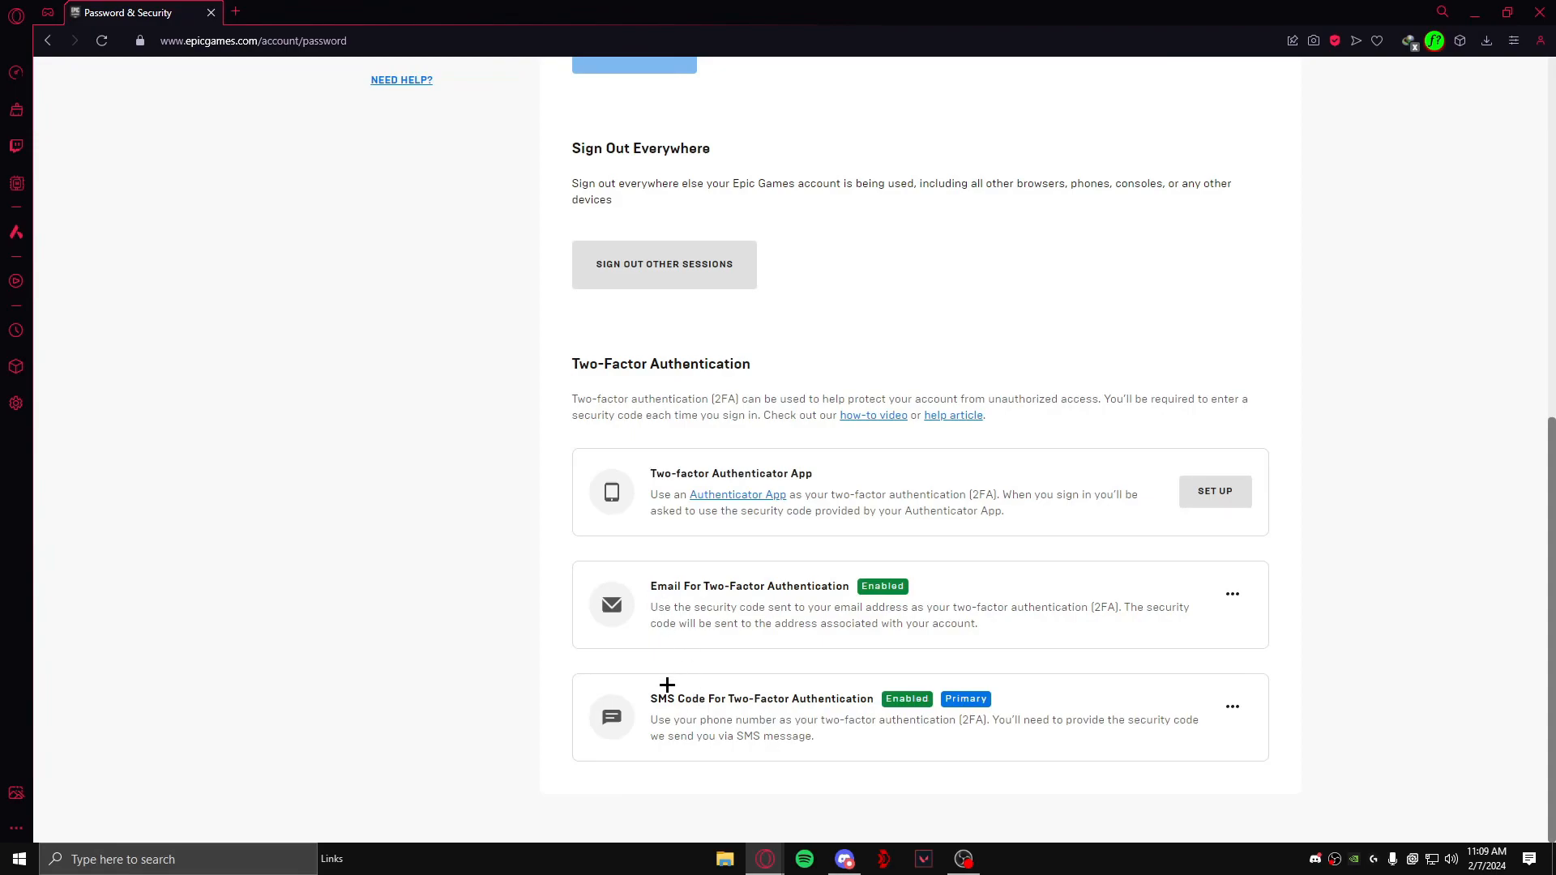
pyautogui.moveTo(669, 685)
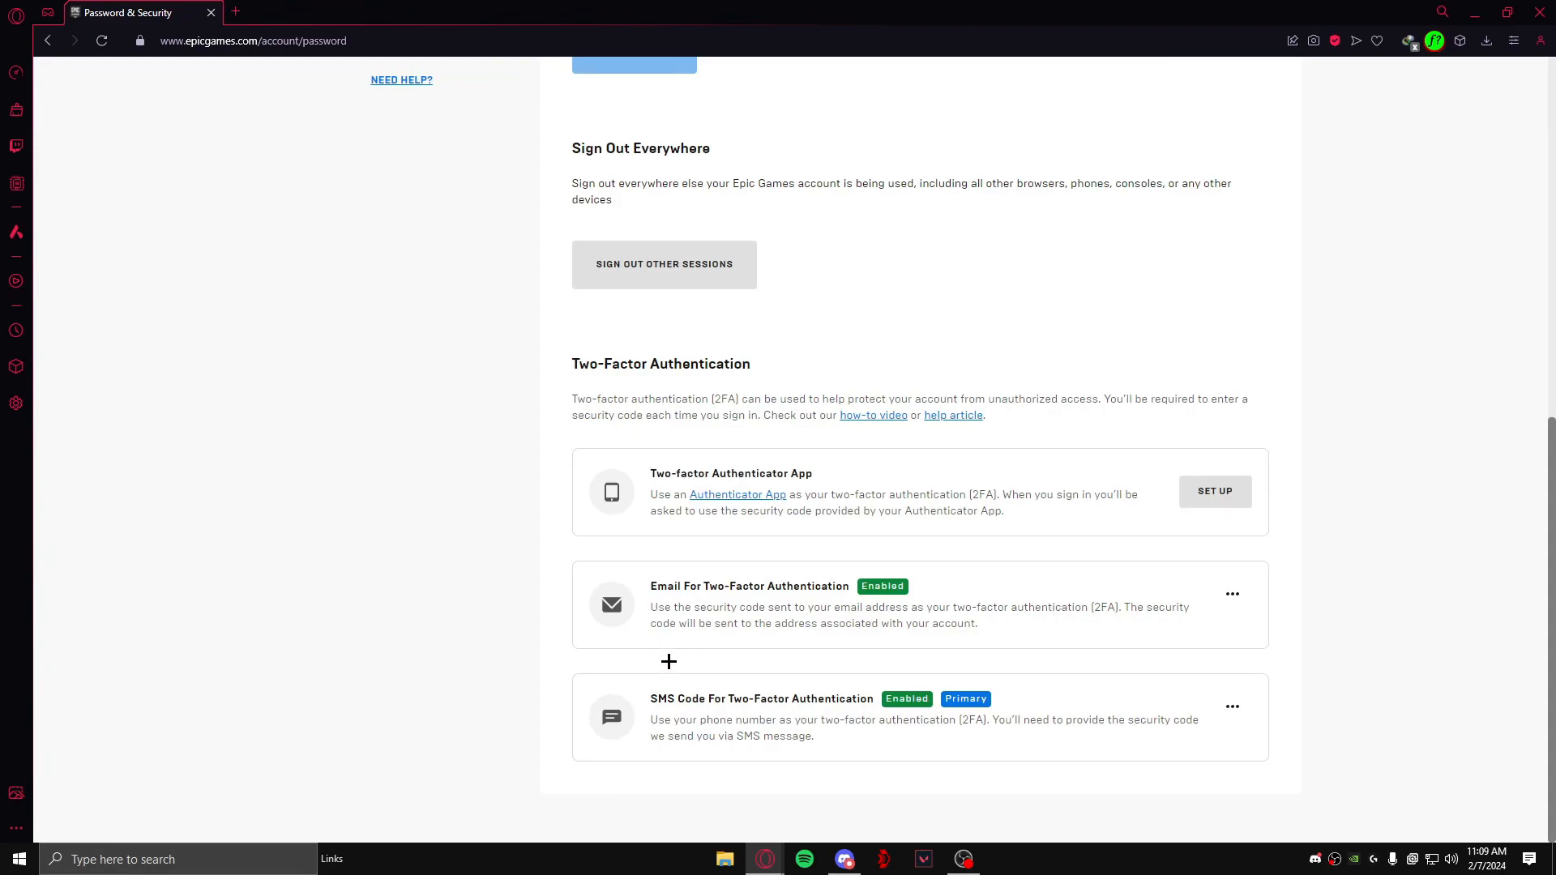
pyautogui.moveTo(528, 685)
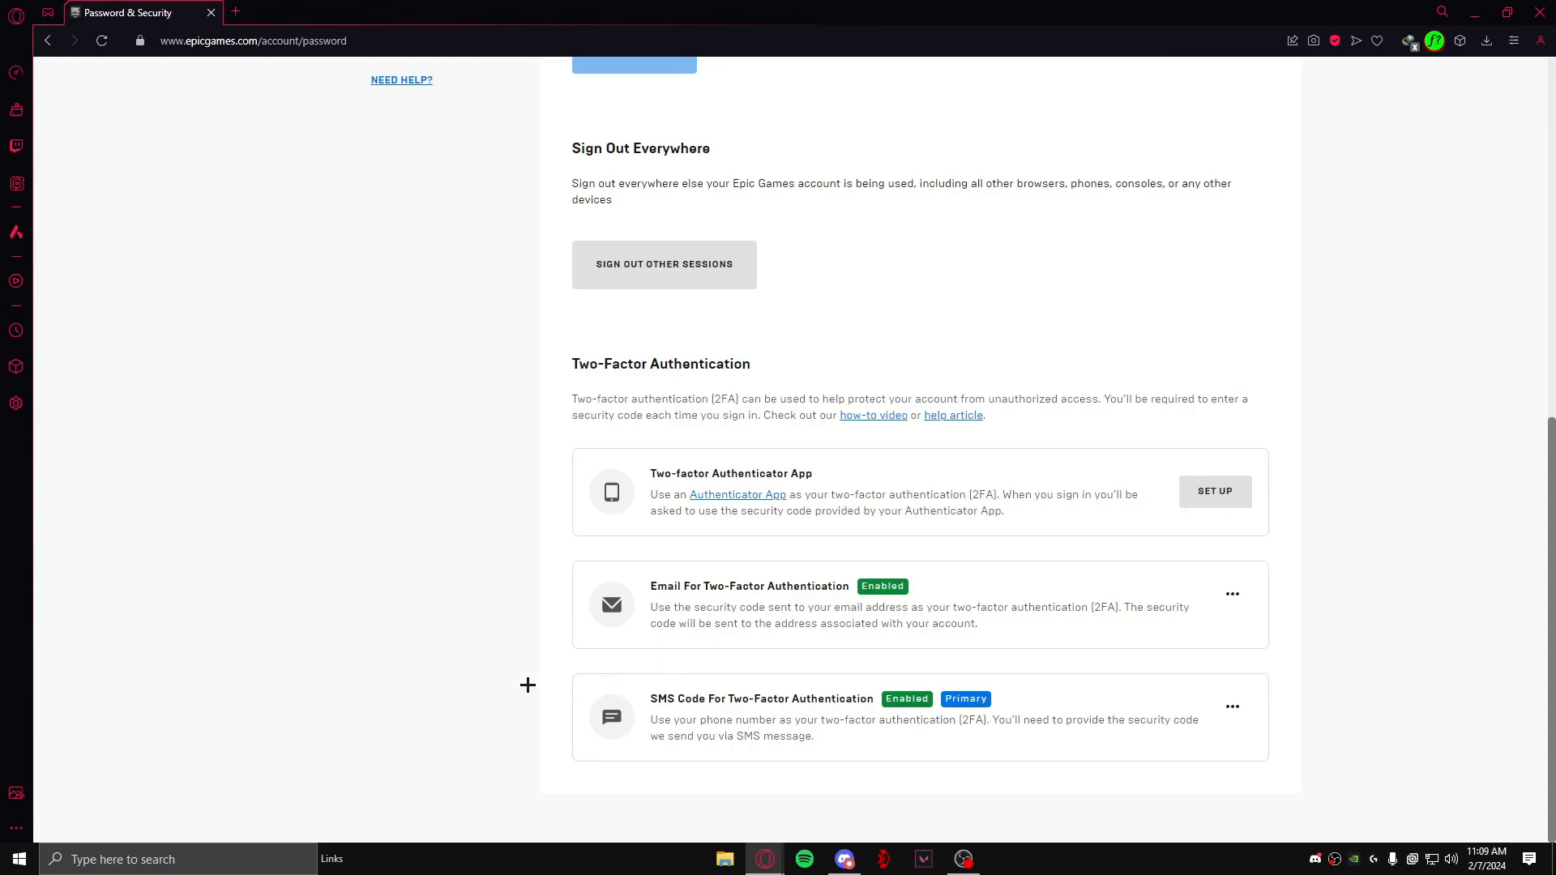
pyautogui.moveTo(496, 674)
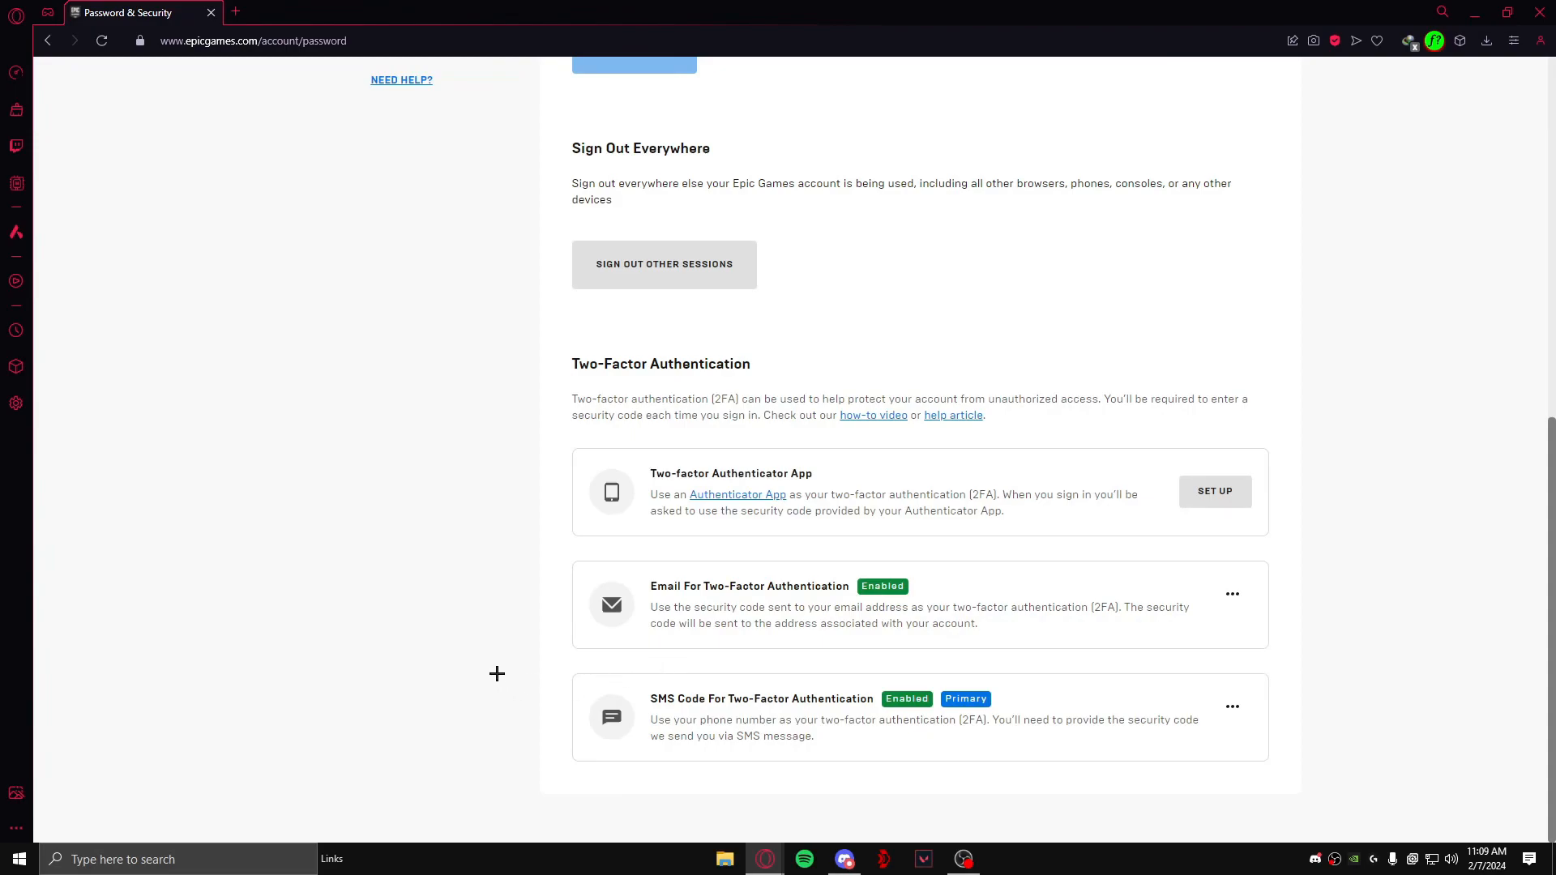
pyautogui.moveTo(486, 643)
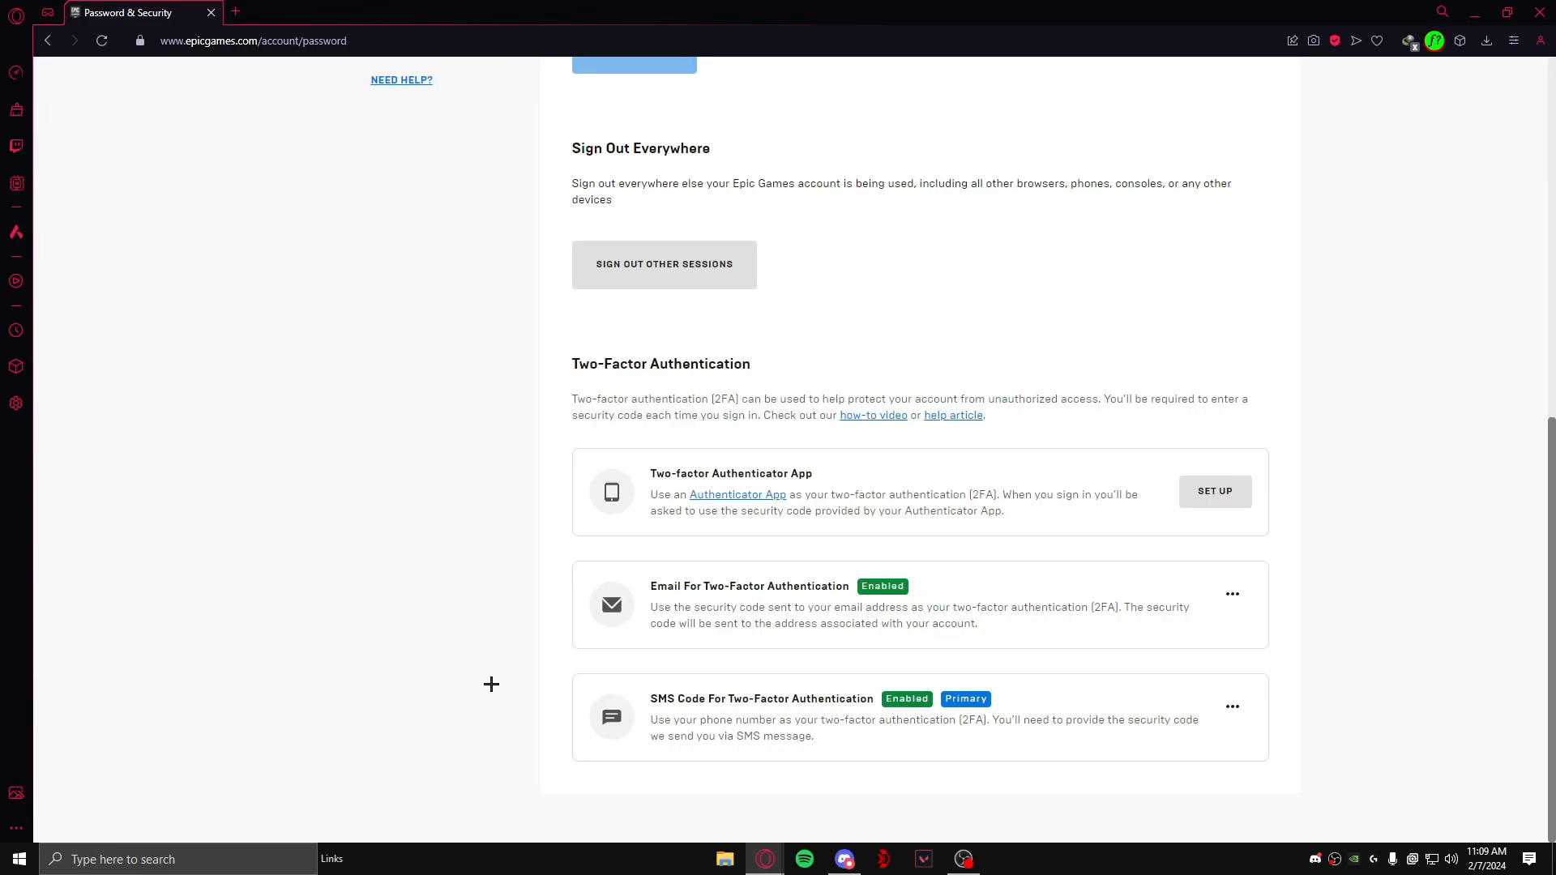
pyautogui.moveTo(487, 748)
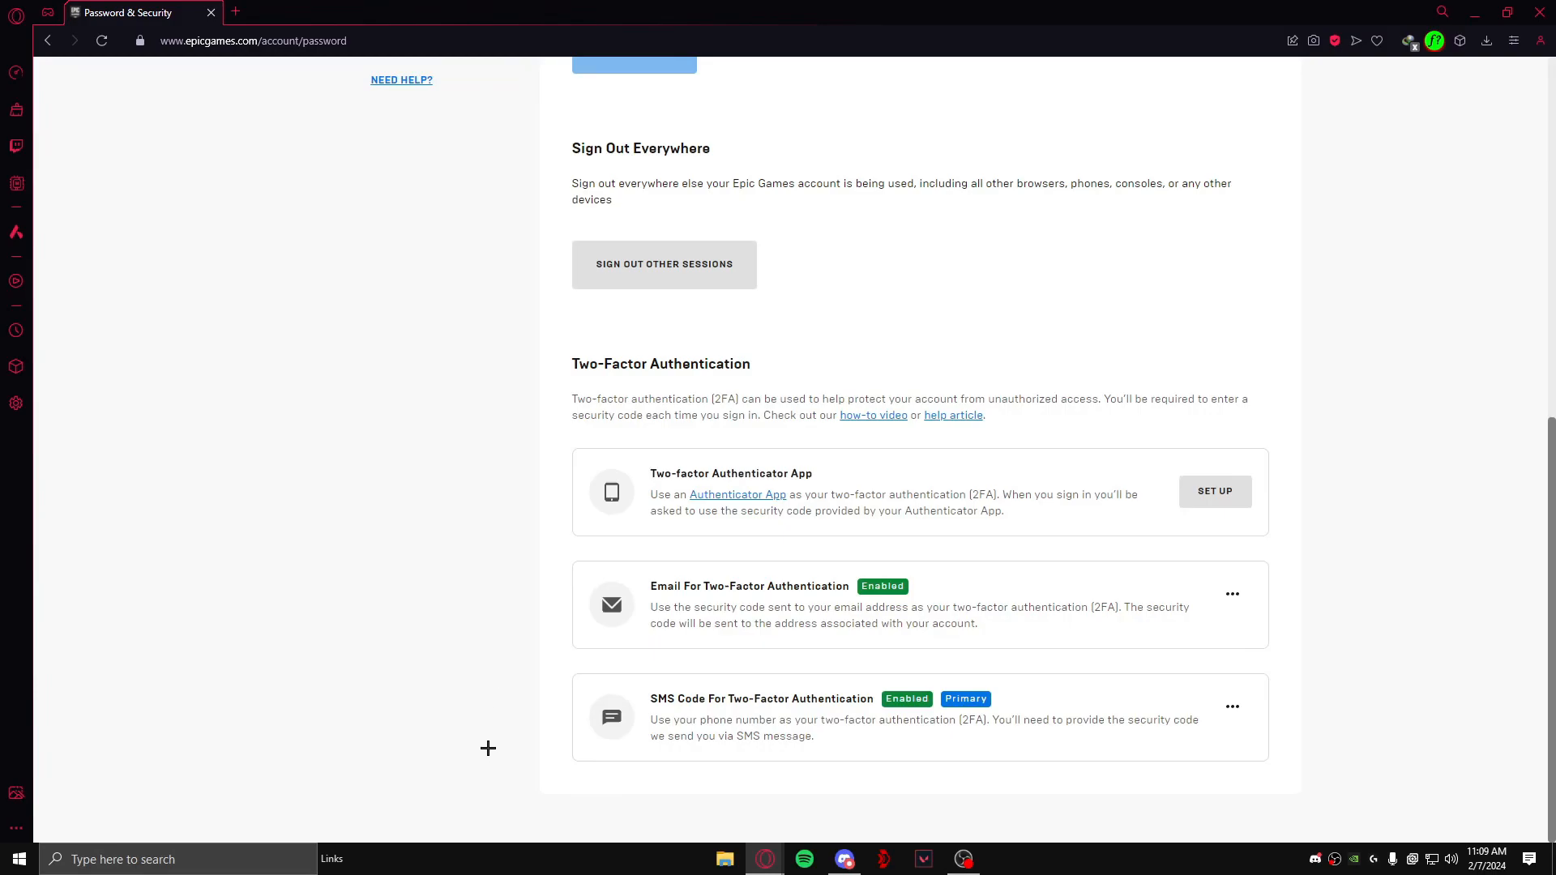